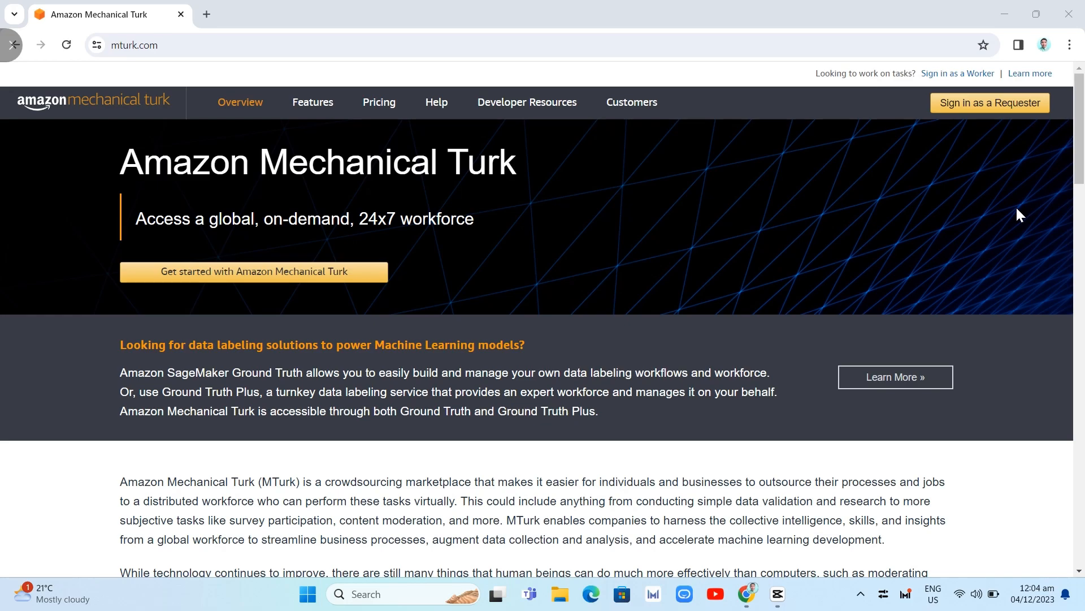
- Scroll the mturk.com homepage down to the Benefits section and highlight its heading
scroll("down", 3)
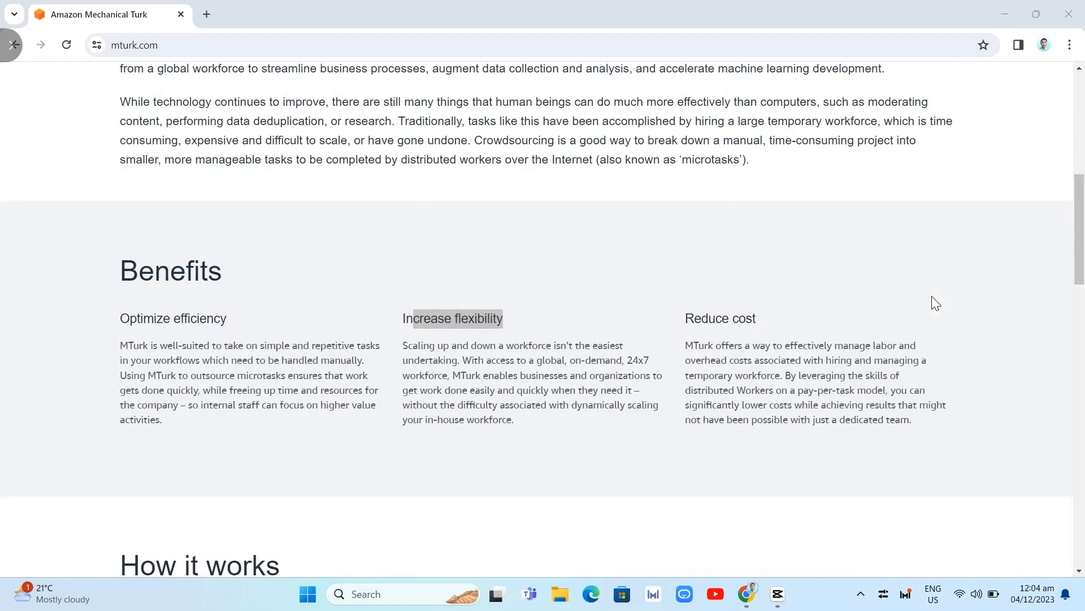
mouse_move(114, 270)
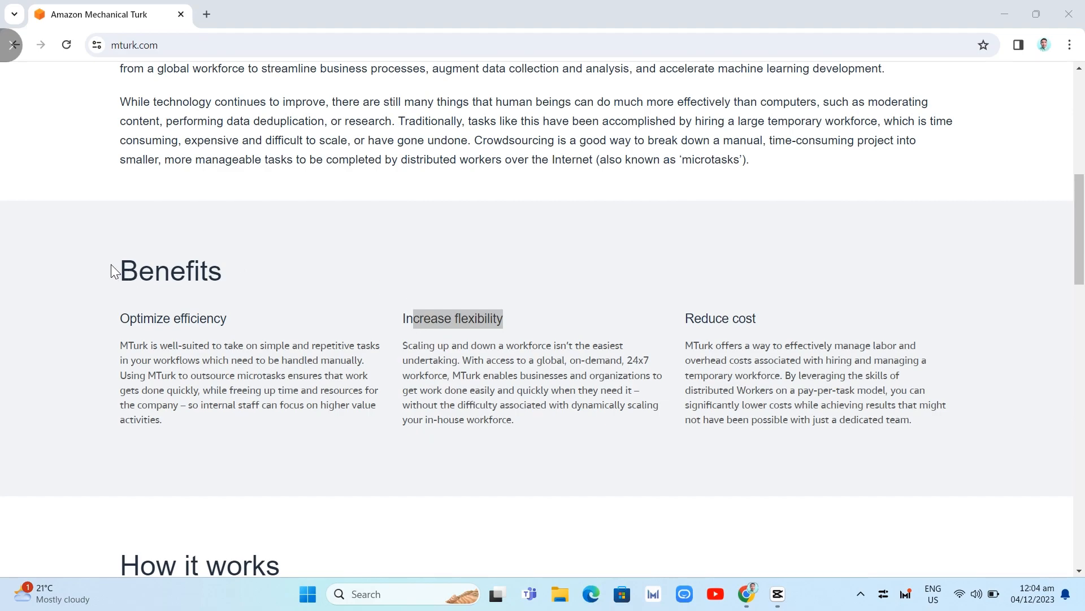
double_click(170, 271)
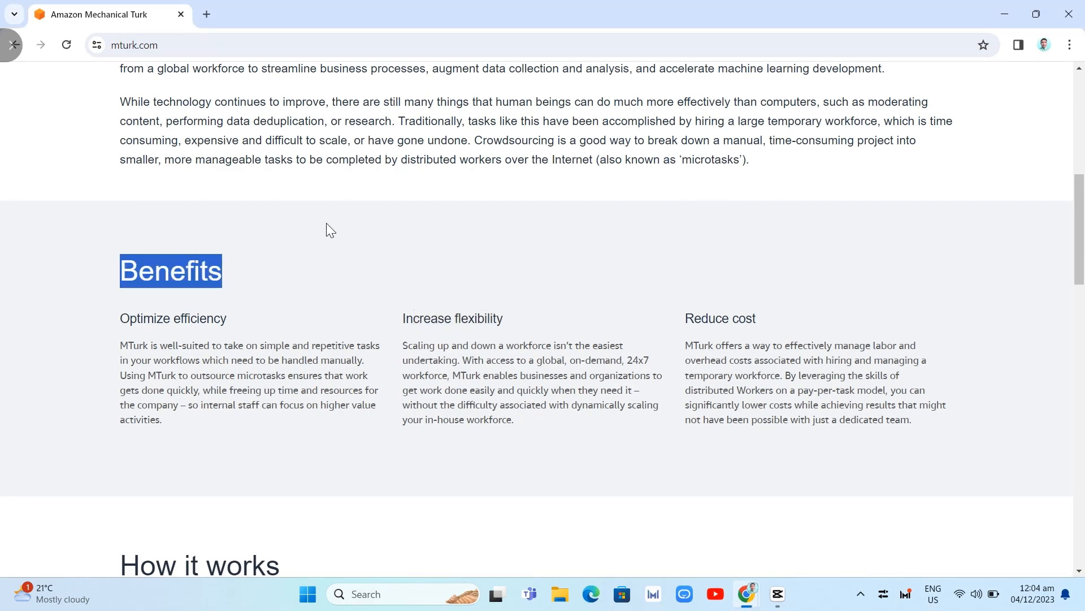
mouse_move(117, 326)
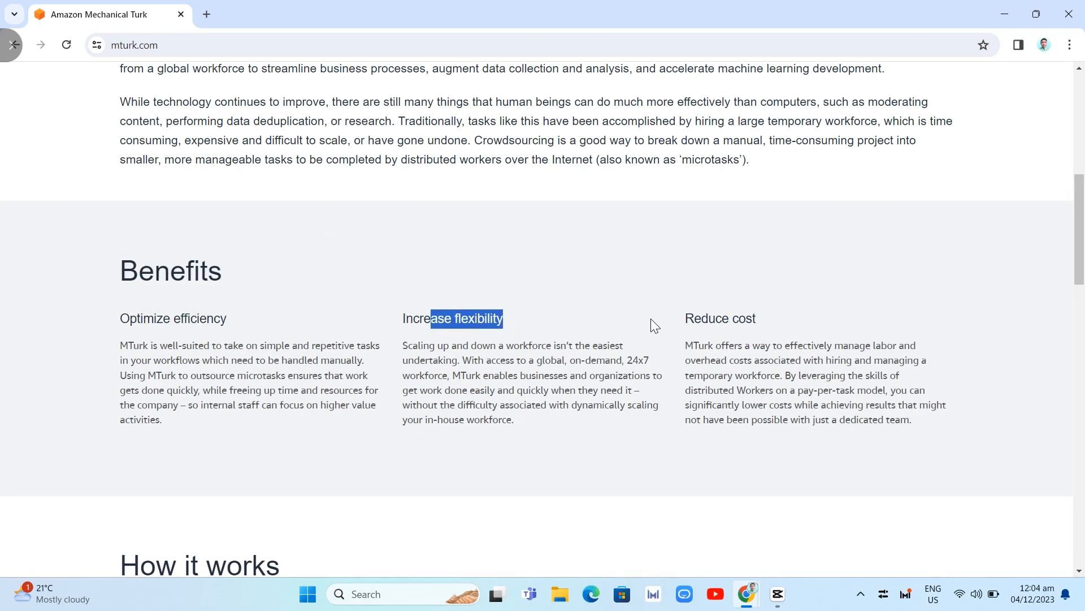
- Scroll down to the How it works requester–marketplace–worker diagram
scroll("down", 3)
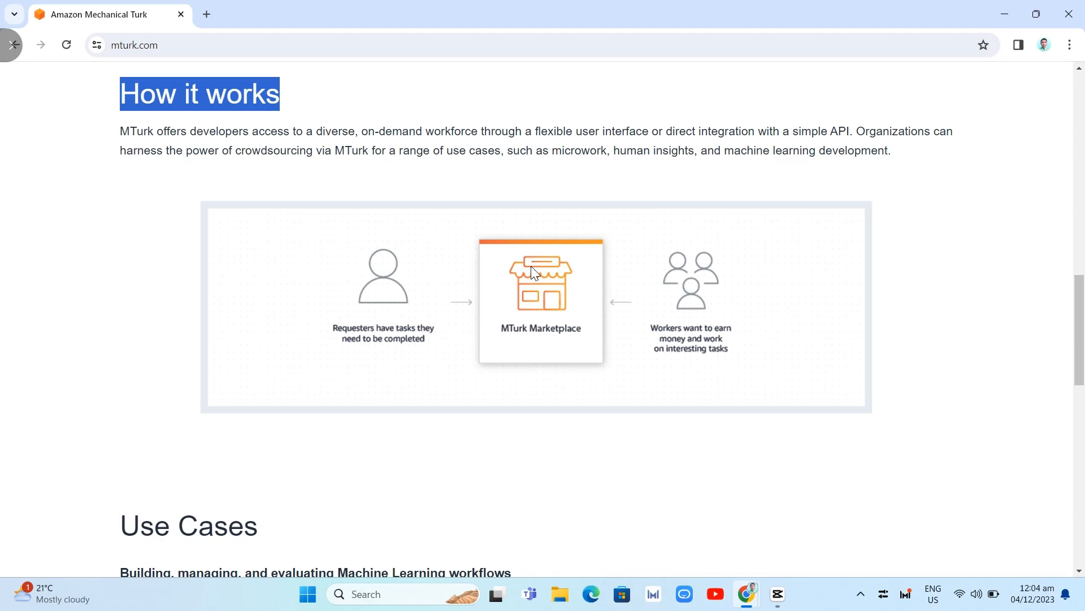
mouse_move(391, 303)
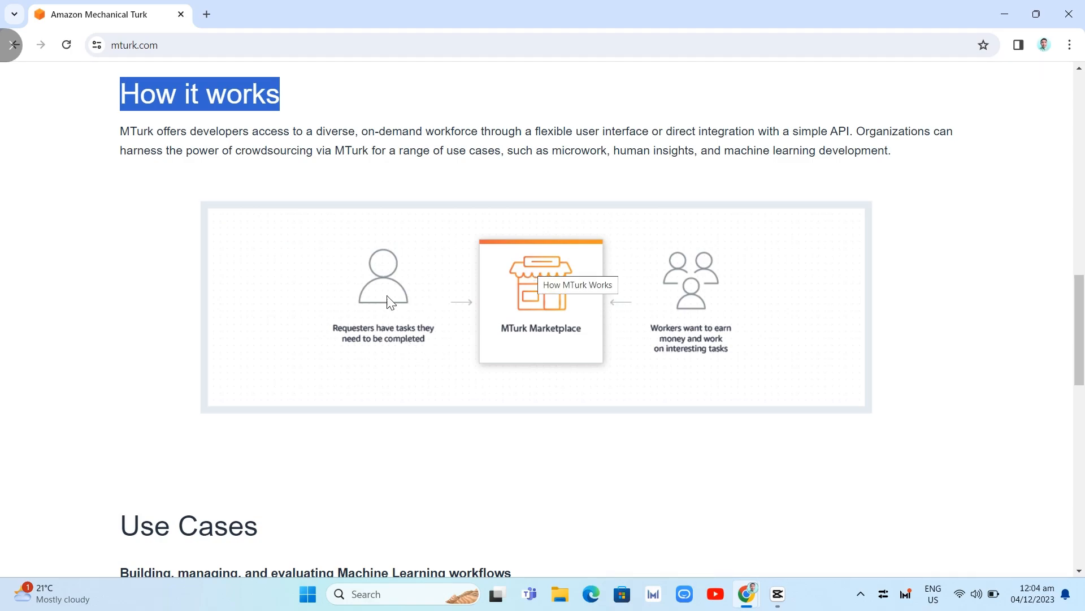
mouse_move(353, 341)
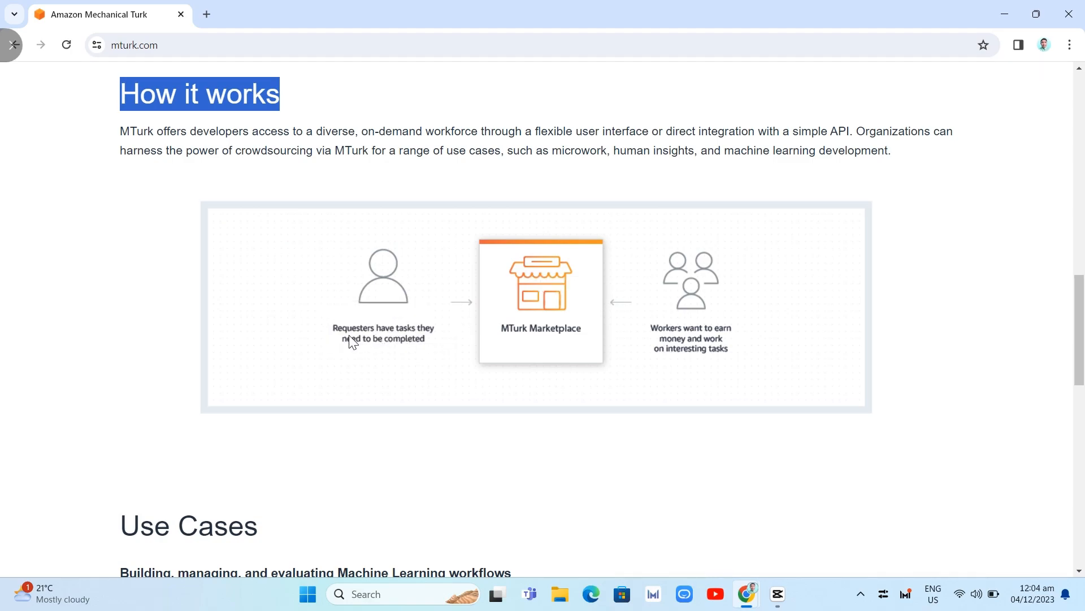
mouse_move(405, 354)
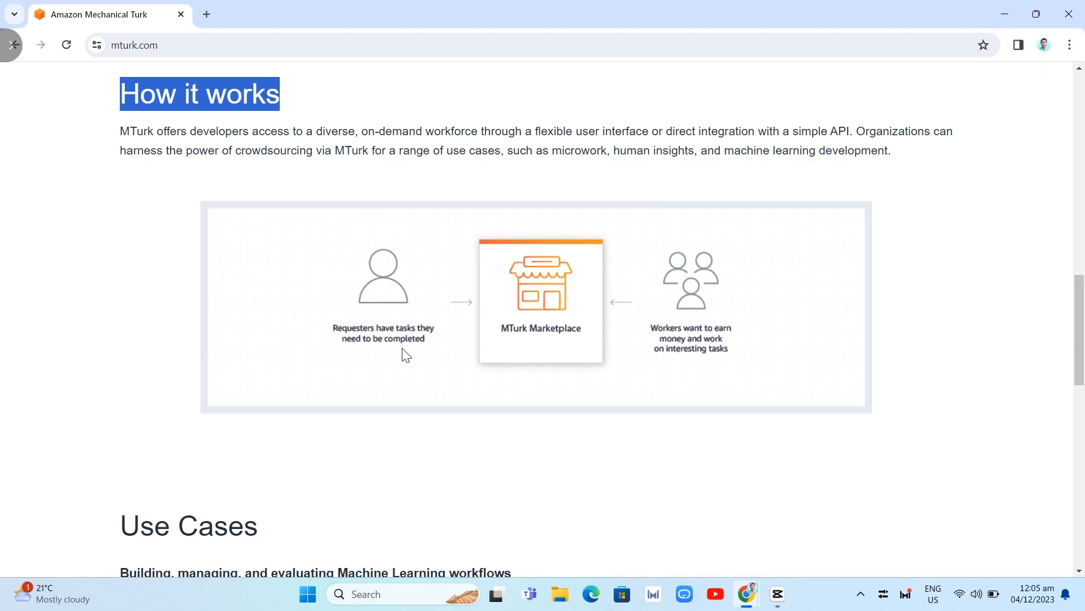
mouse_move(486, 296)
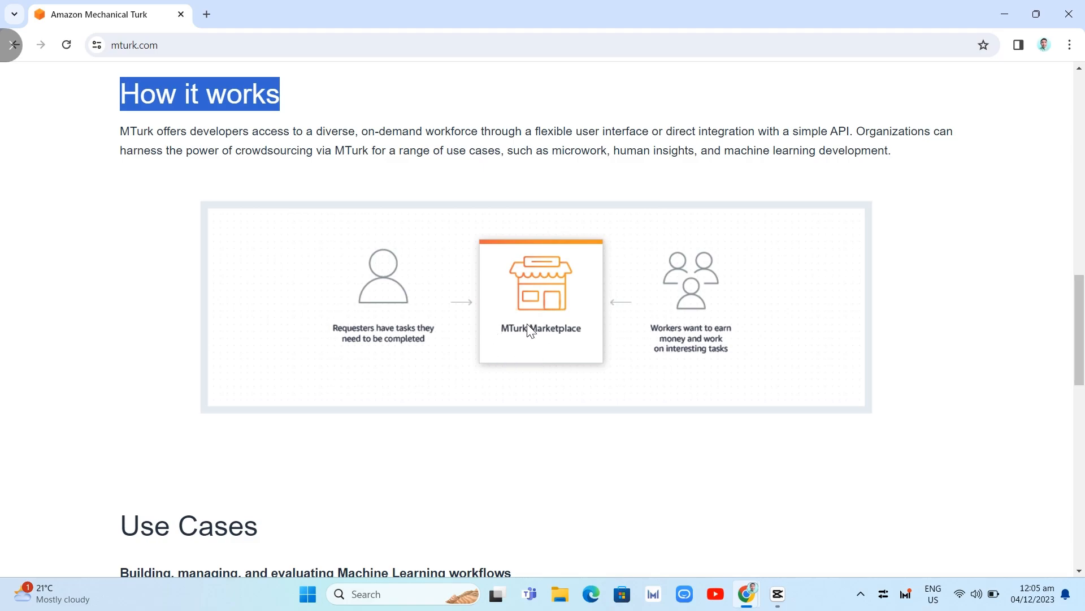
mouse_move(518, 334)
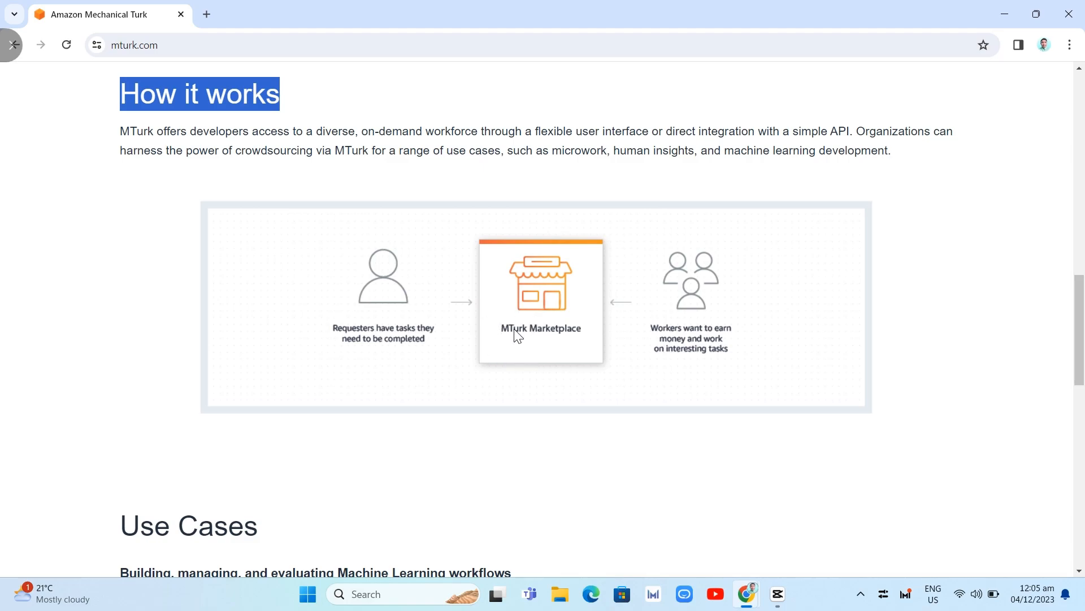
mouse_move(564, 366)
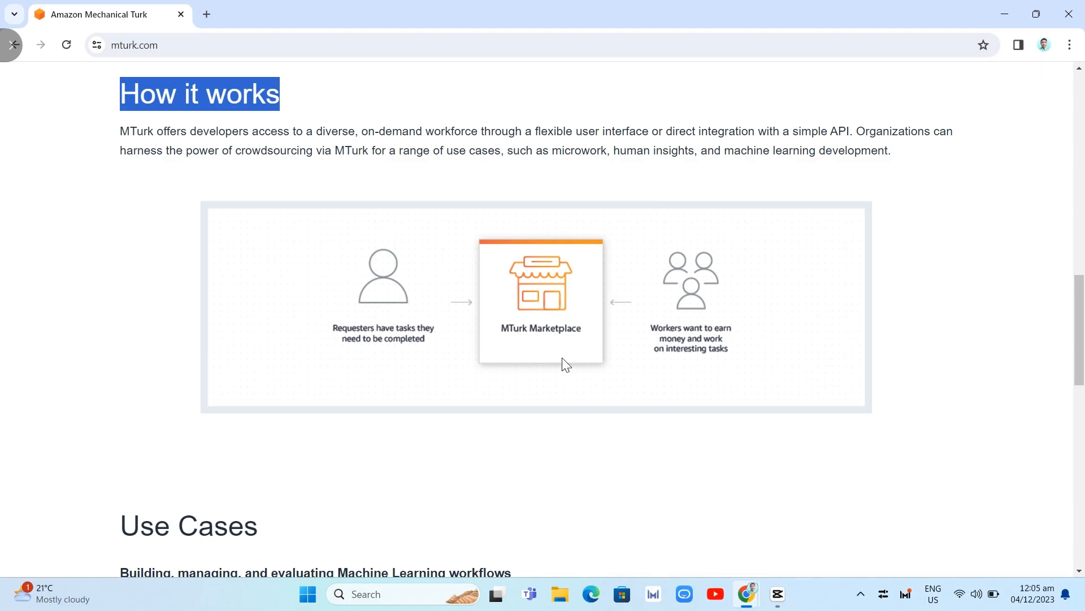
mouse_move(529, 366)
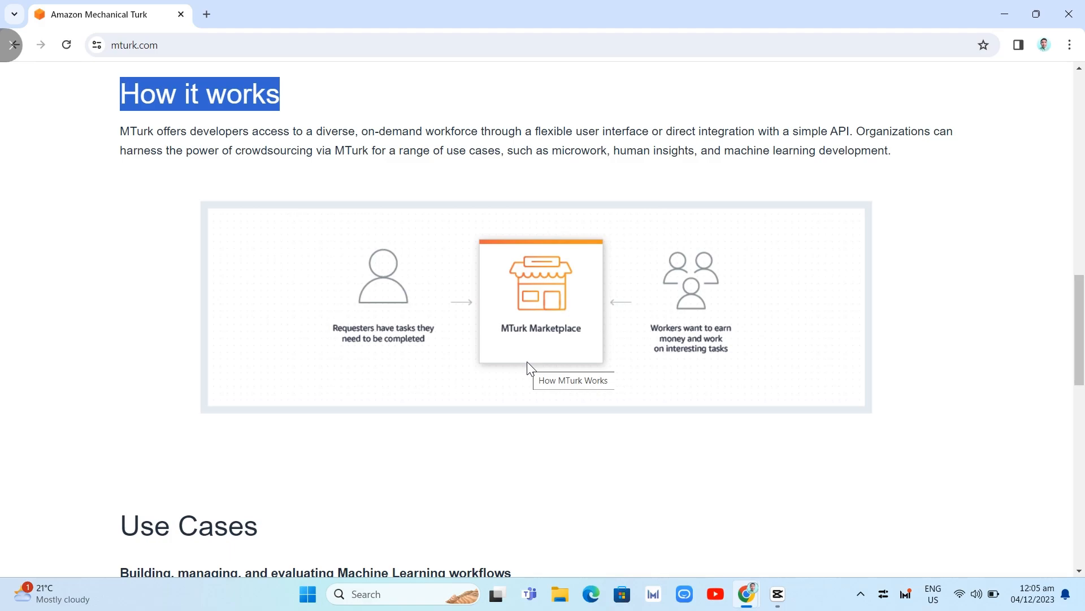
mouse_move(643, 286)
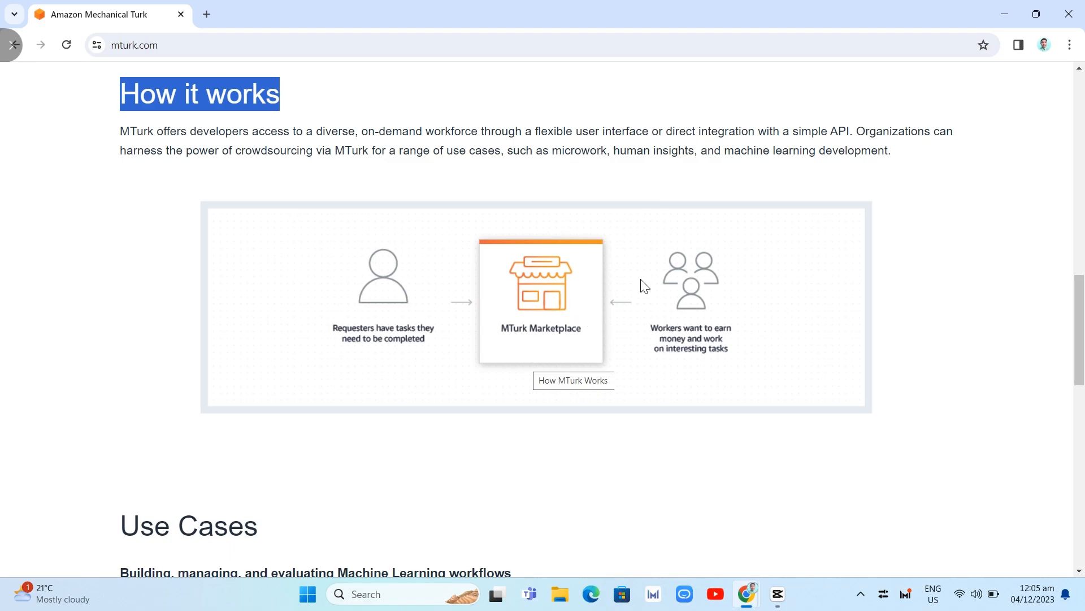
mouse_move(728, 310)
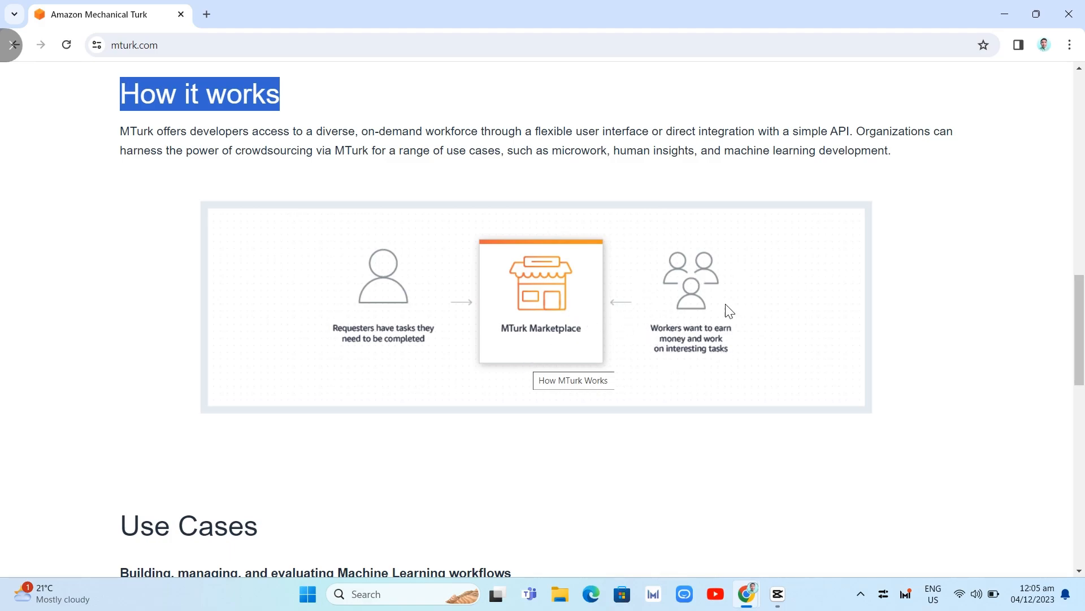
mouse_move(720, 375)
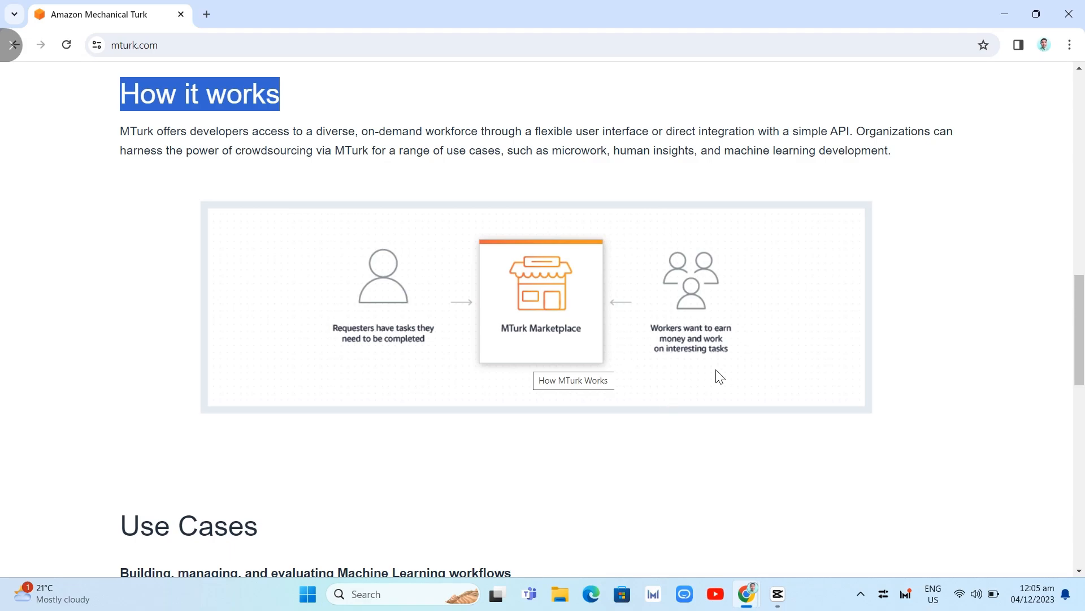
mouse_move(744, 365)
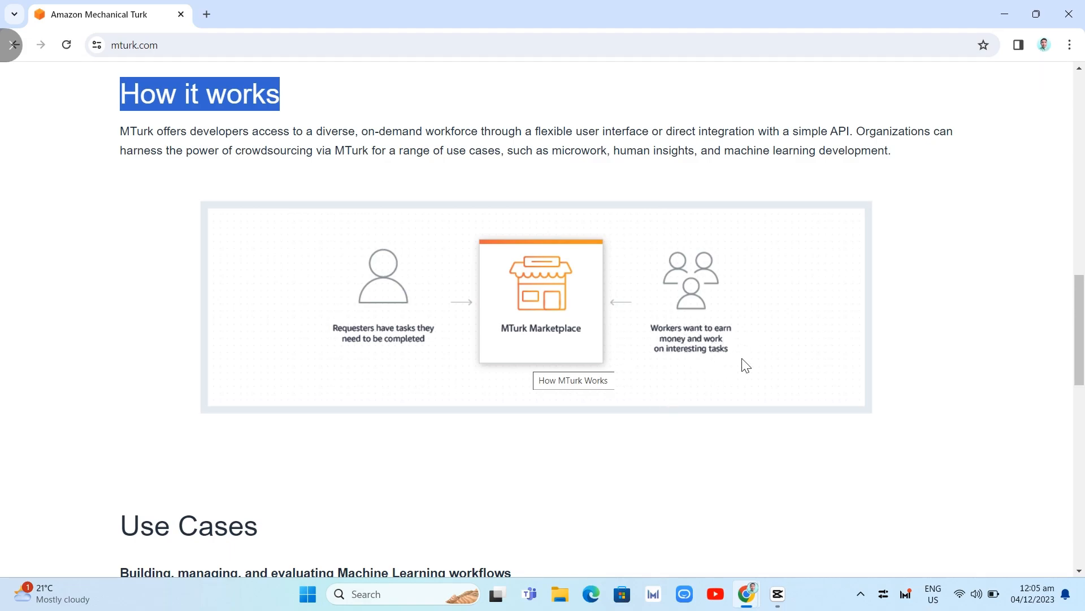
mouse_move(752, 363)
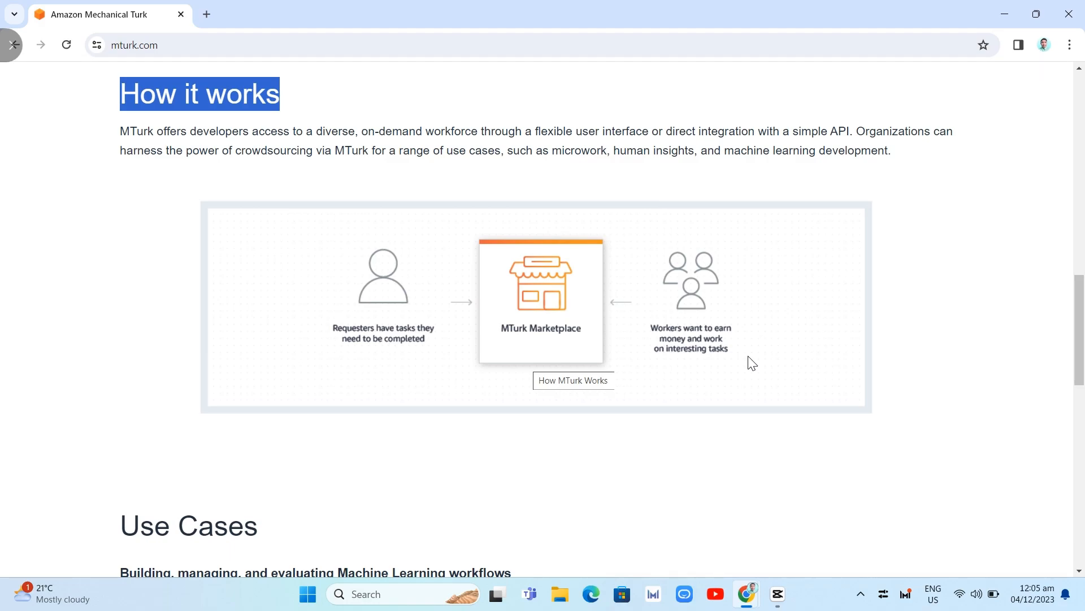
mouse_move(736, 315)
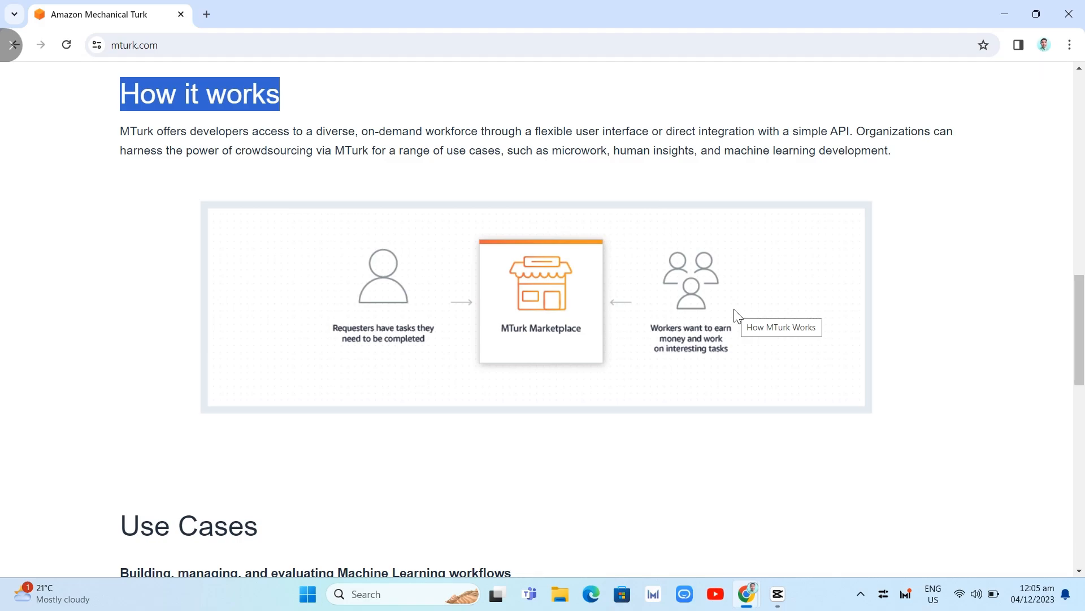
mouse_move(723, 337)
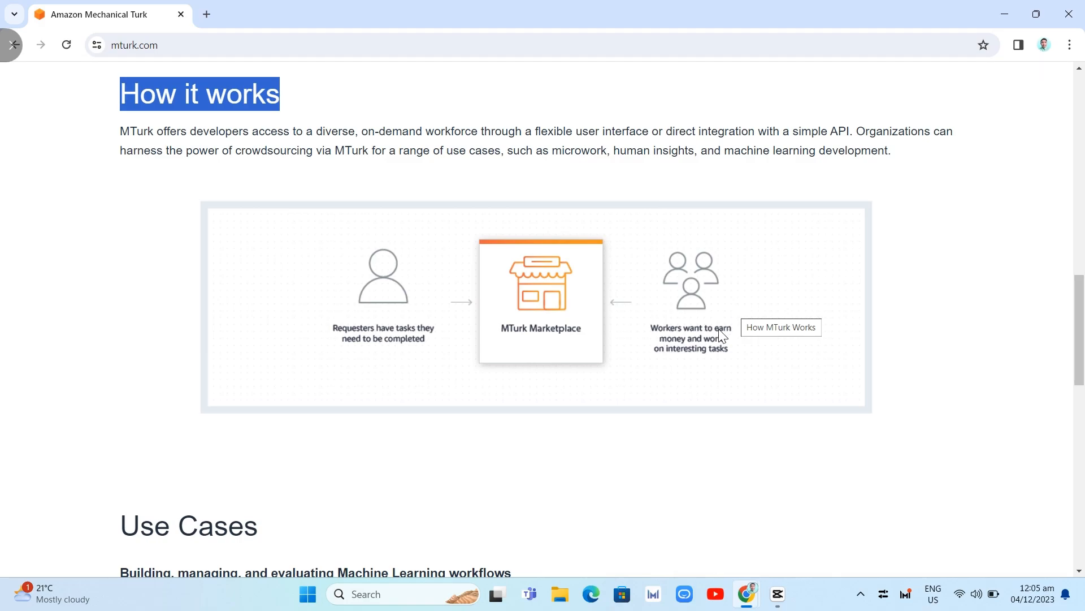
mouse_move(622, 447)
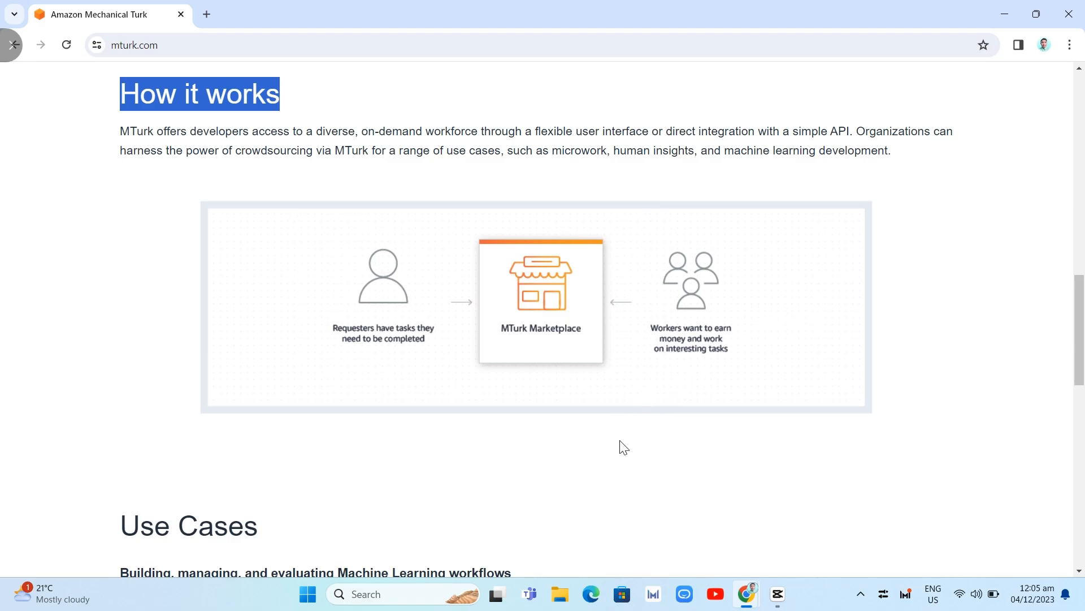
mouse_move(542, 434)
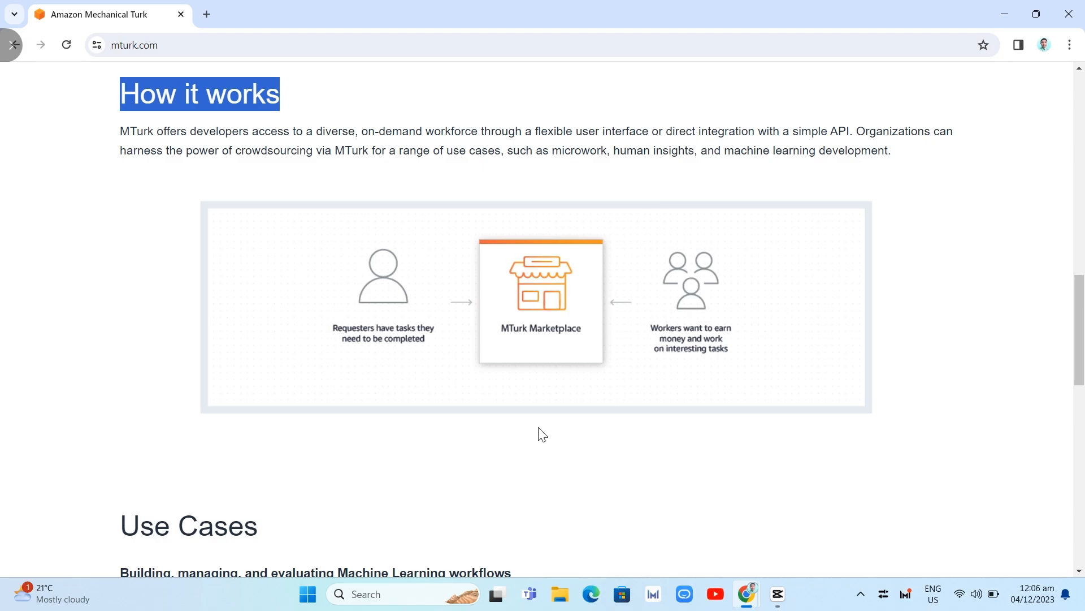
mouse_move(560, 461)
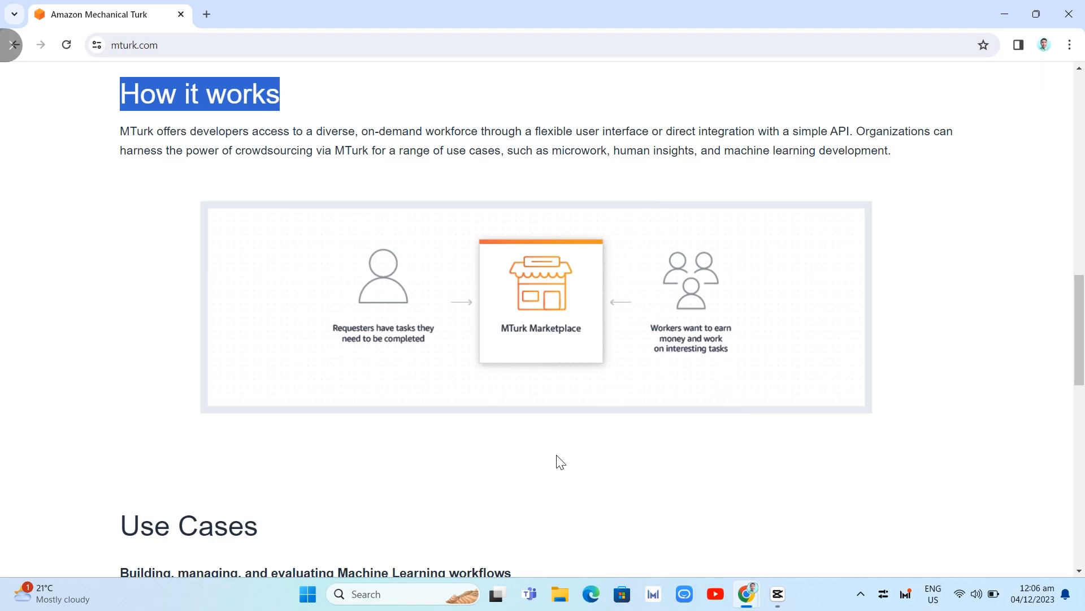
- Skim Use Cases, return to the top and follow 'Get started with Amazon Mechanical Turk'
scroll("down", 3)
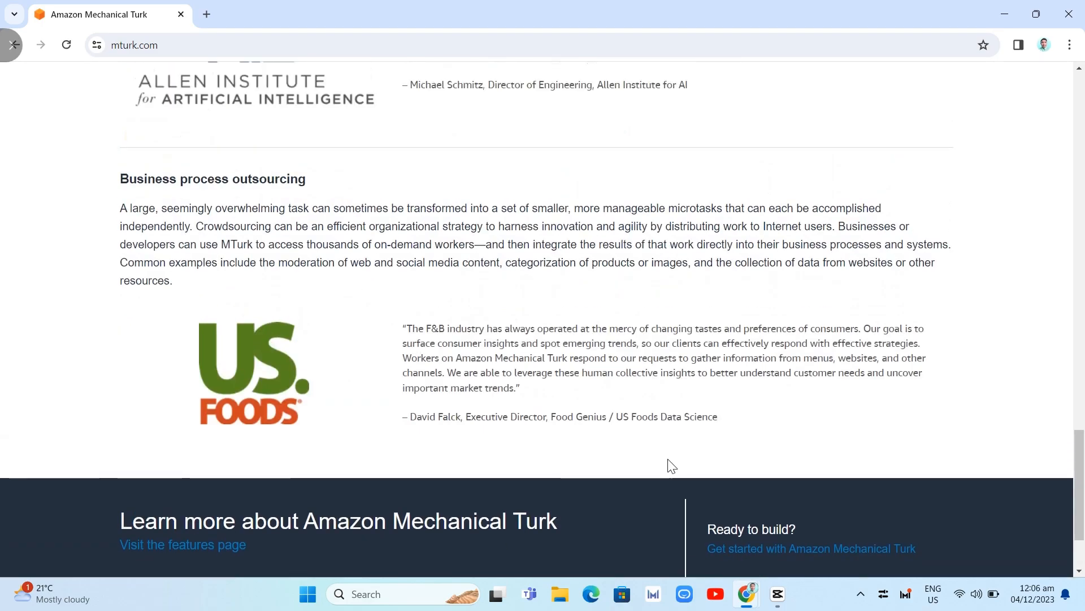
scroll("up", 3)
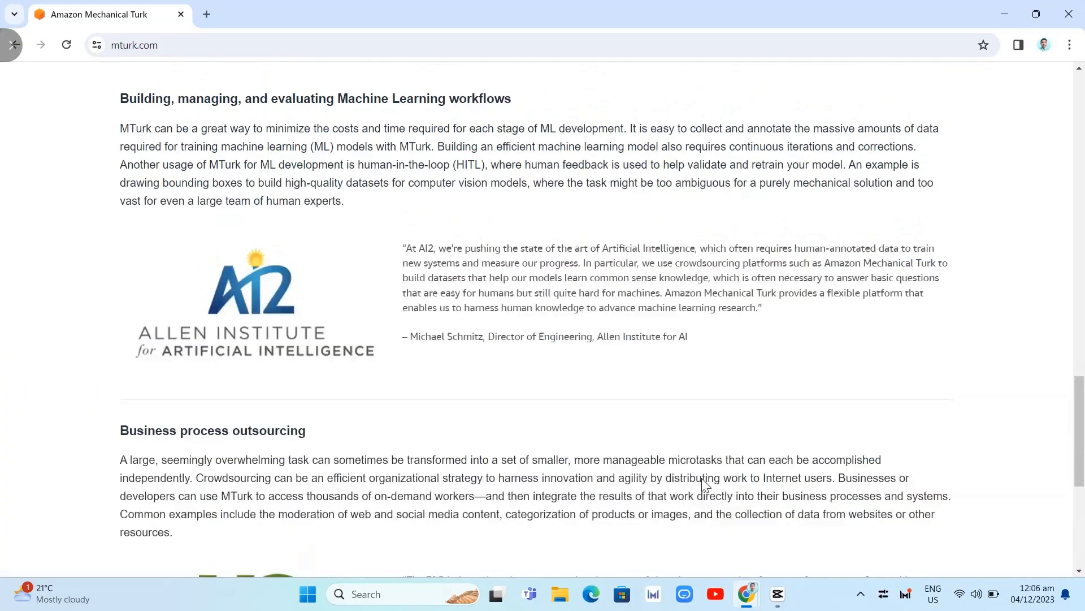
scroll("up", 3)
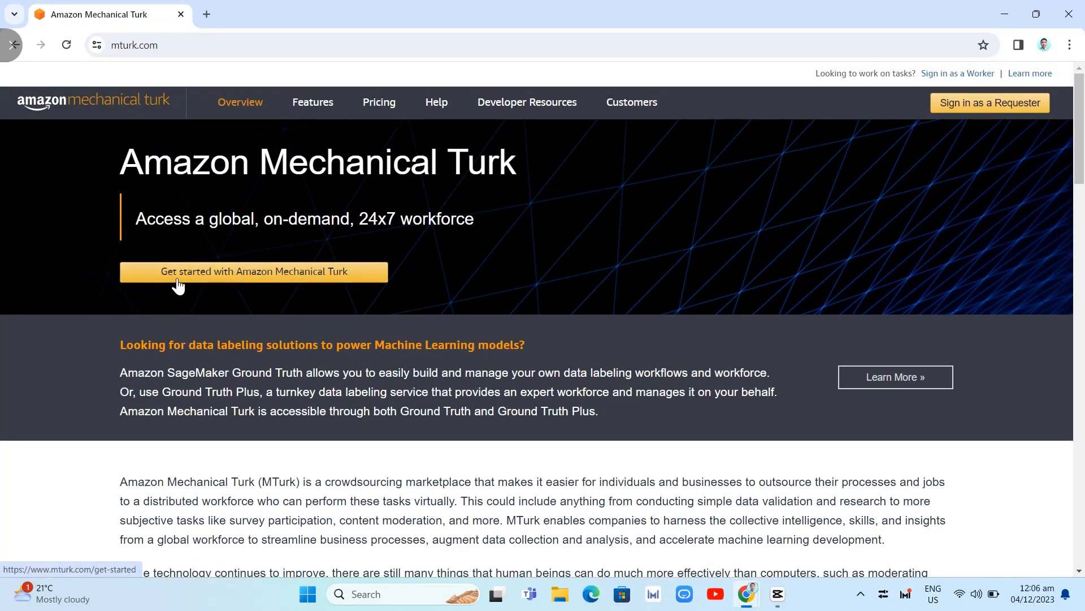
left_click(253, 270)
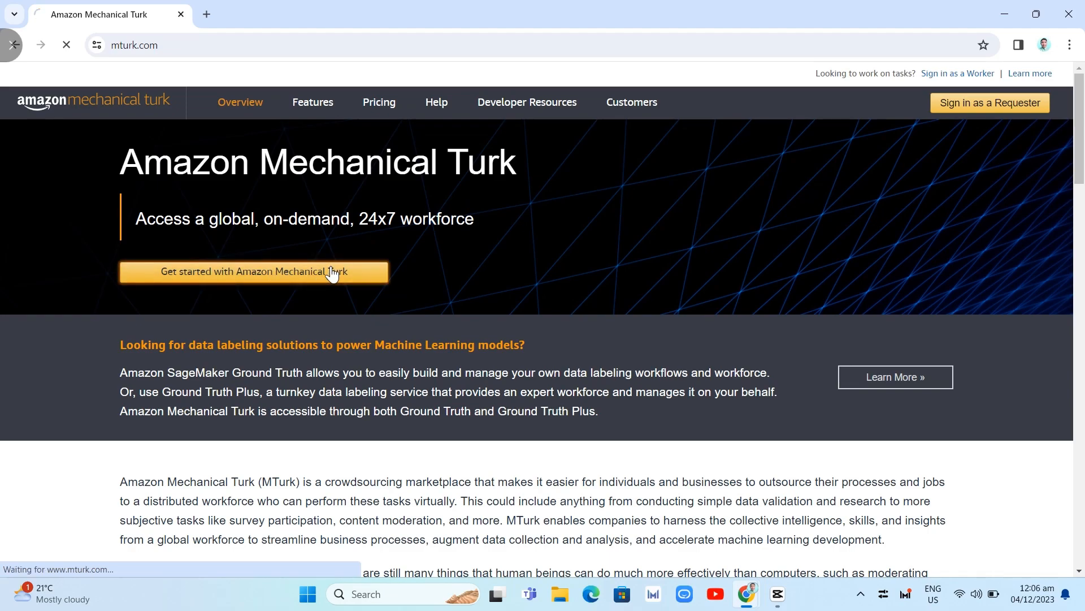
- Choose 'Request a Worker account' and sign in to reach the Worker Registration form
left_click(253, 270)
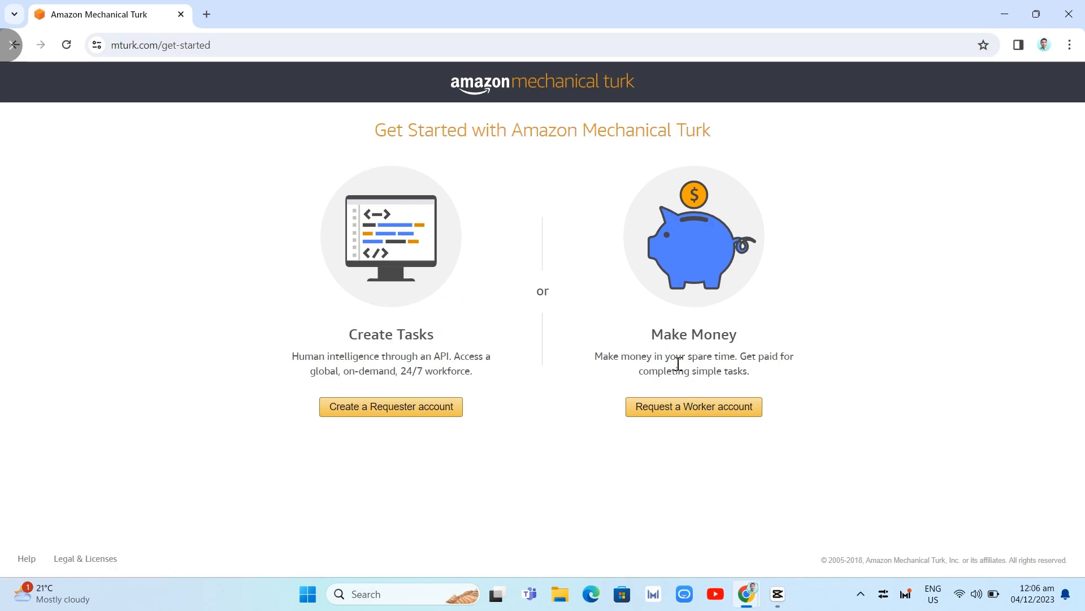
left_click(692, 406)
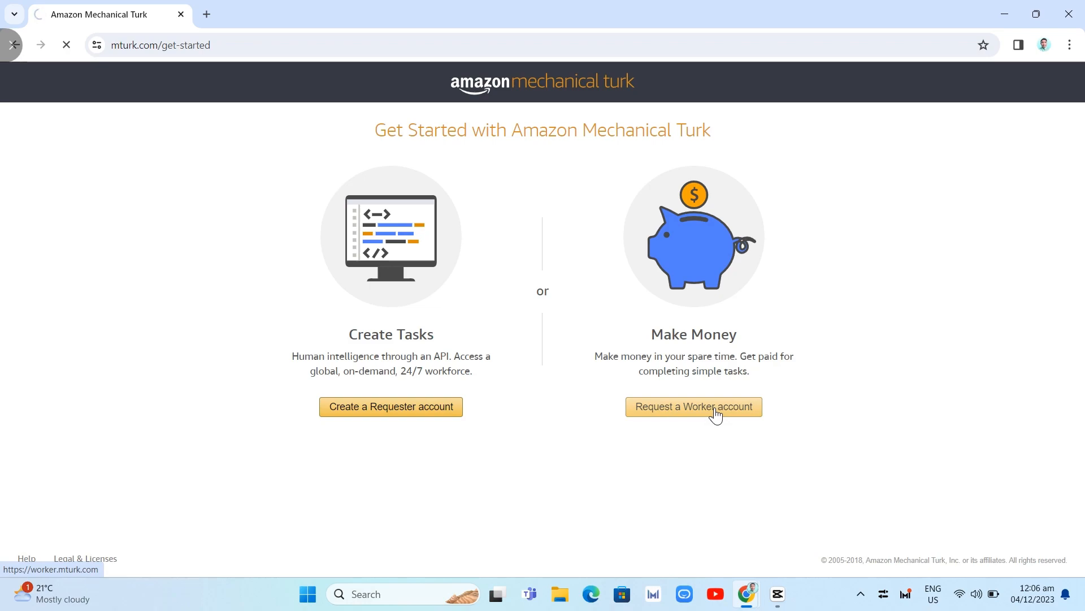
left_click(692, 406)
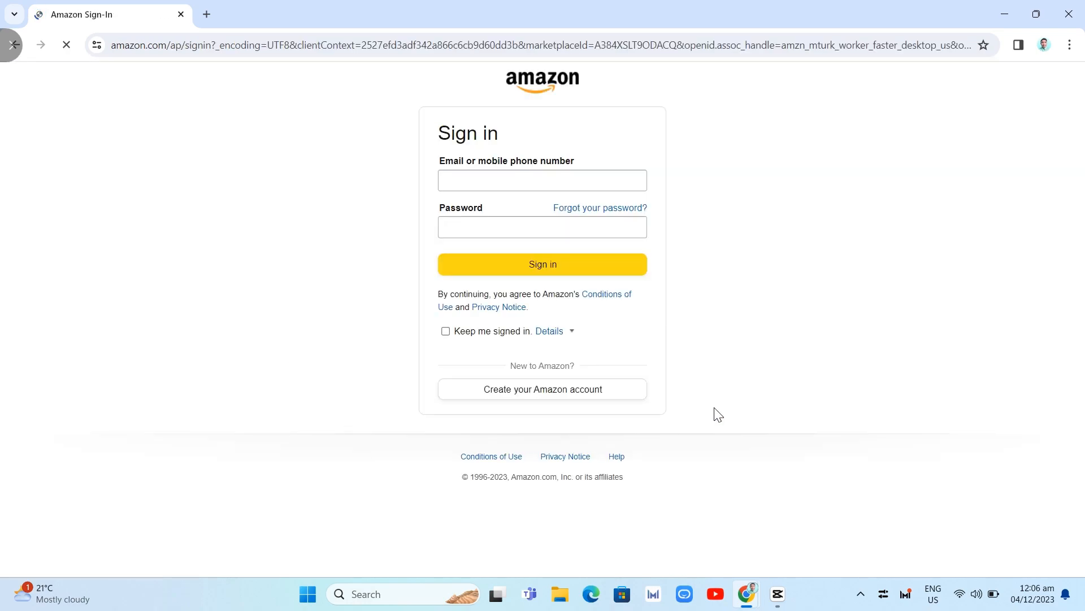
left_click(542, 180)
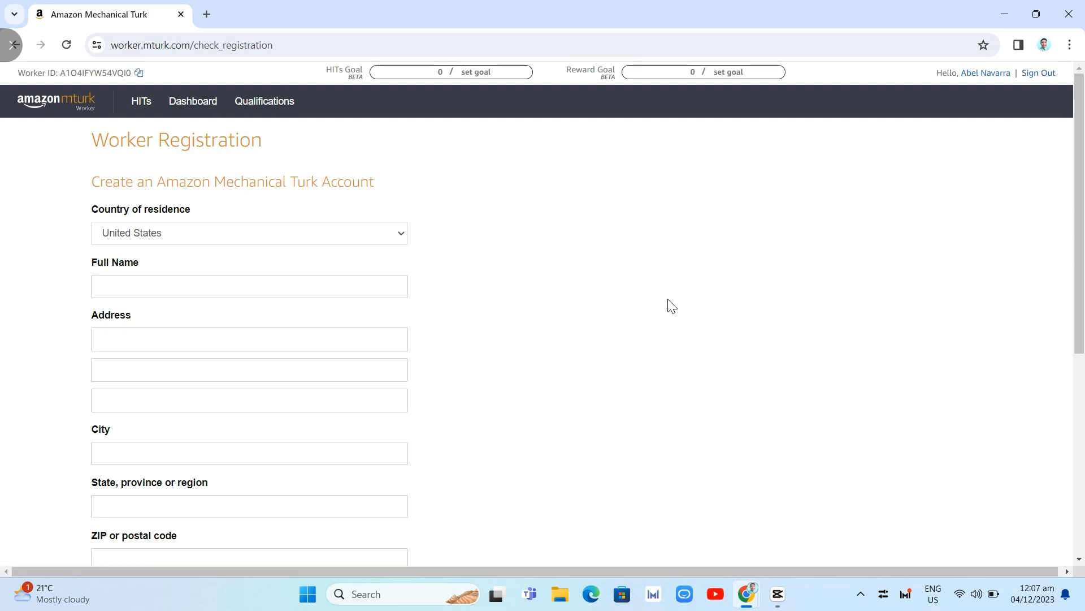
mouse_move(191, 248)
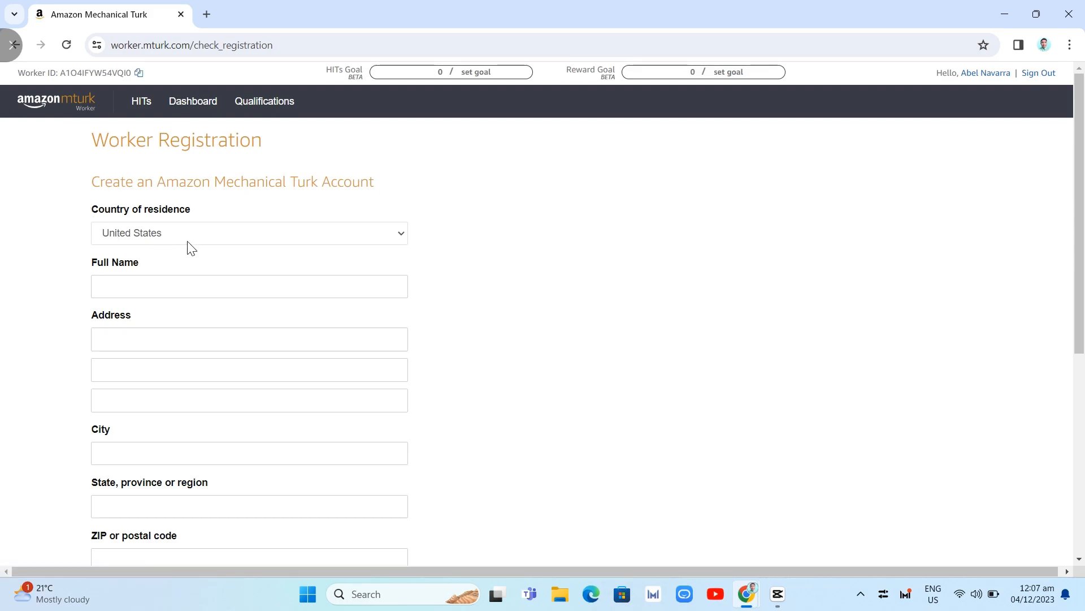
- Review the Worker Registration form down to Other Information and Create Account
scroll("down", 3)
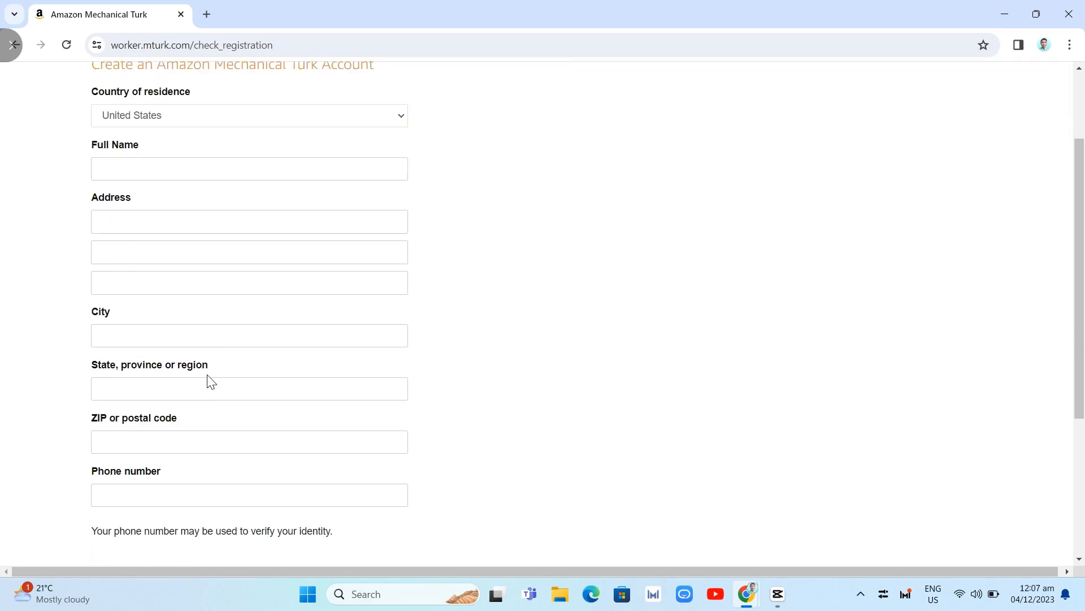
scroll("down", 3)
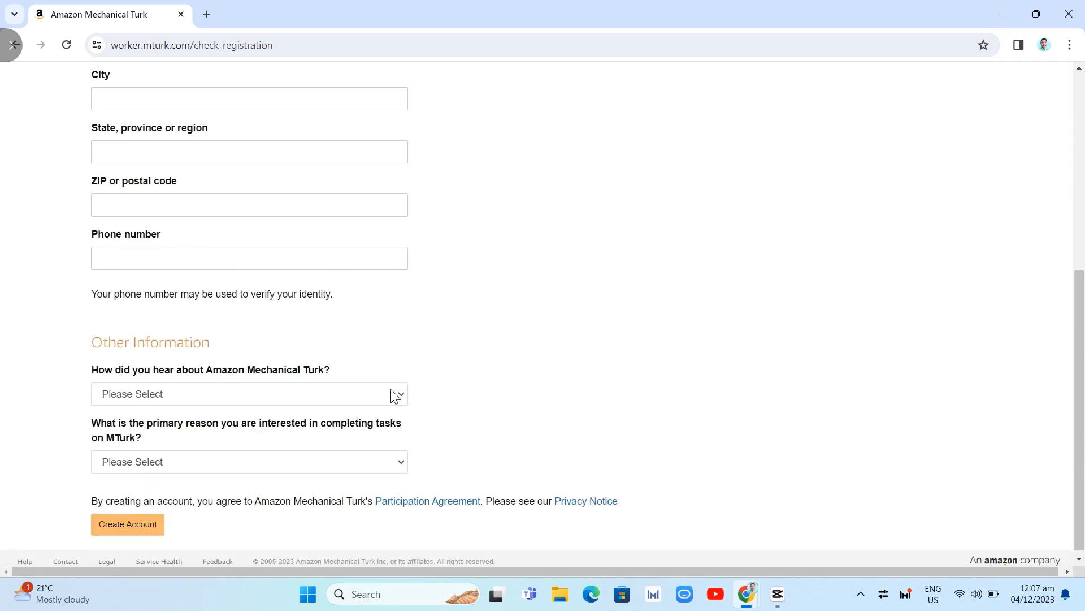
scroll("down", 3)
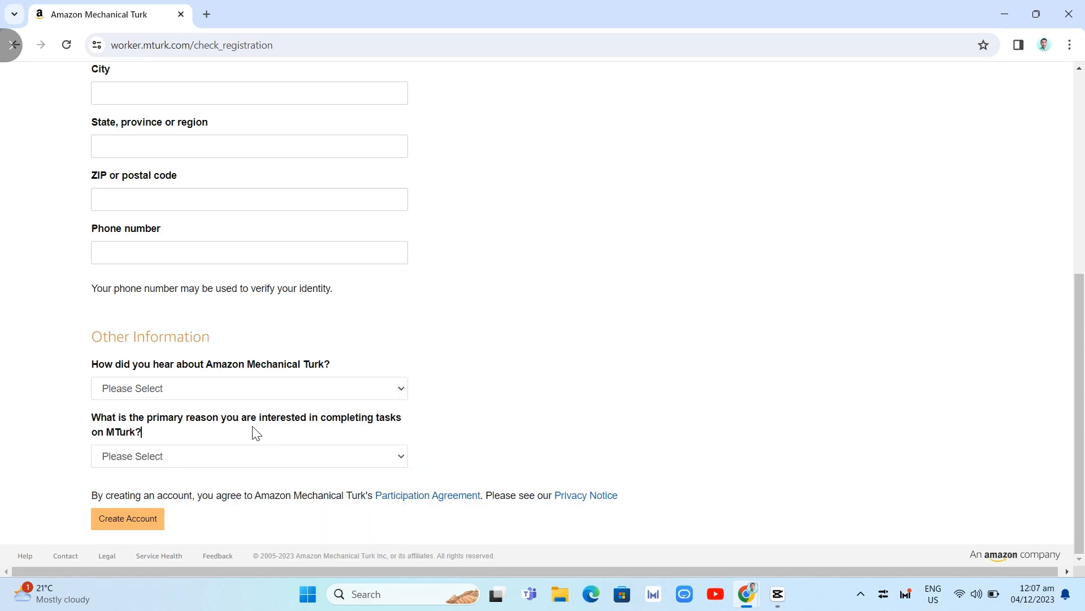
mouse_move(177, 459)
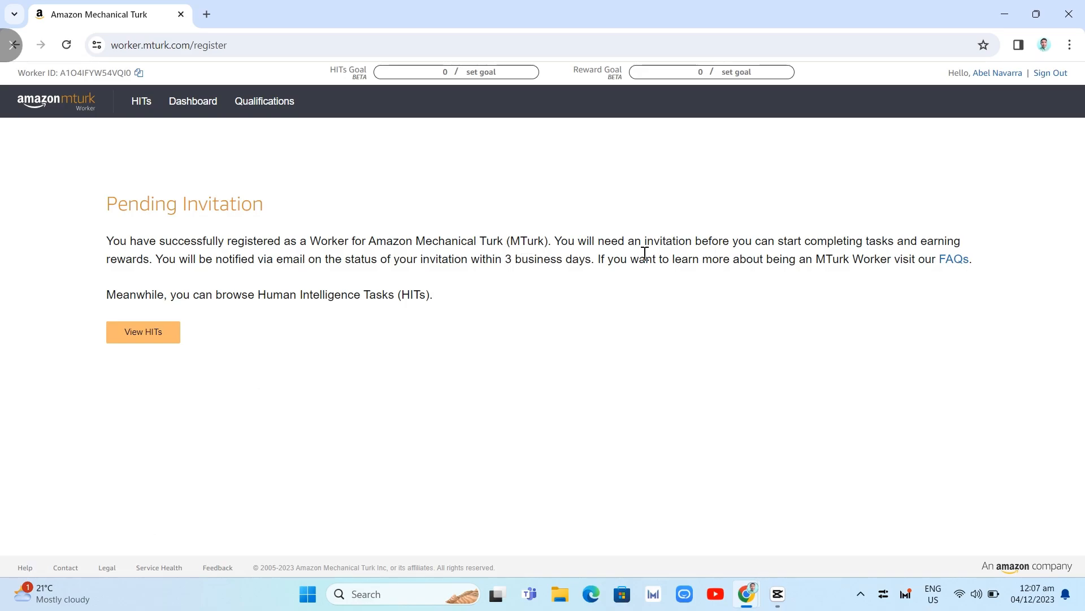
mouse_move(845, 256)
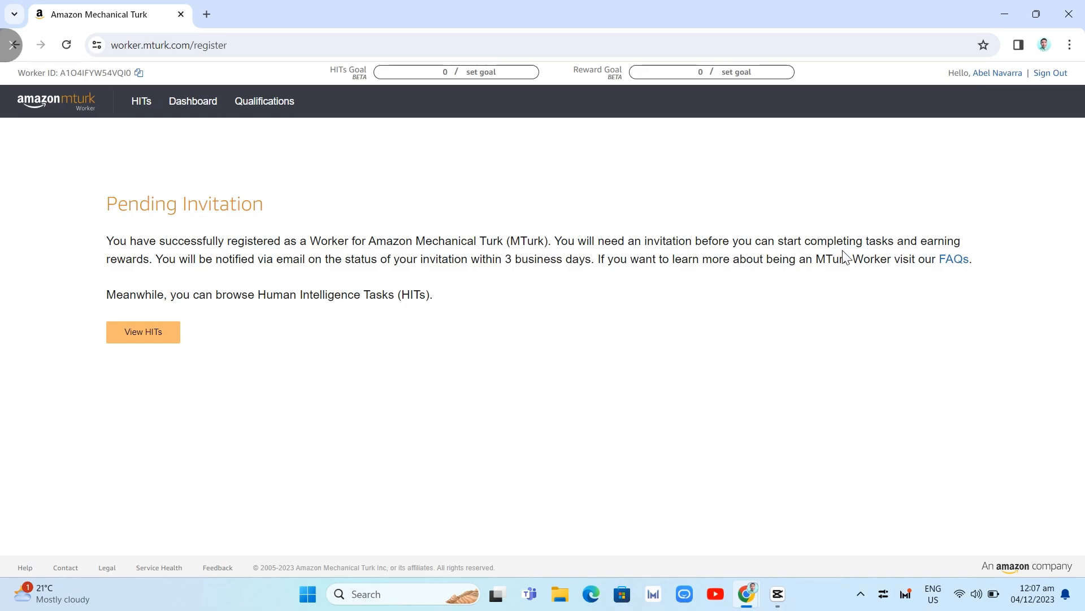
mouse_move(235, 282)
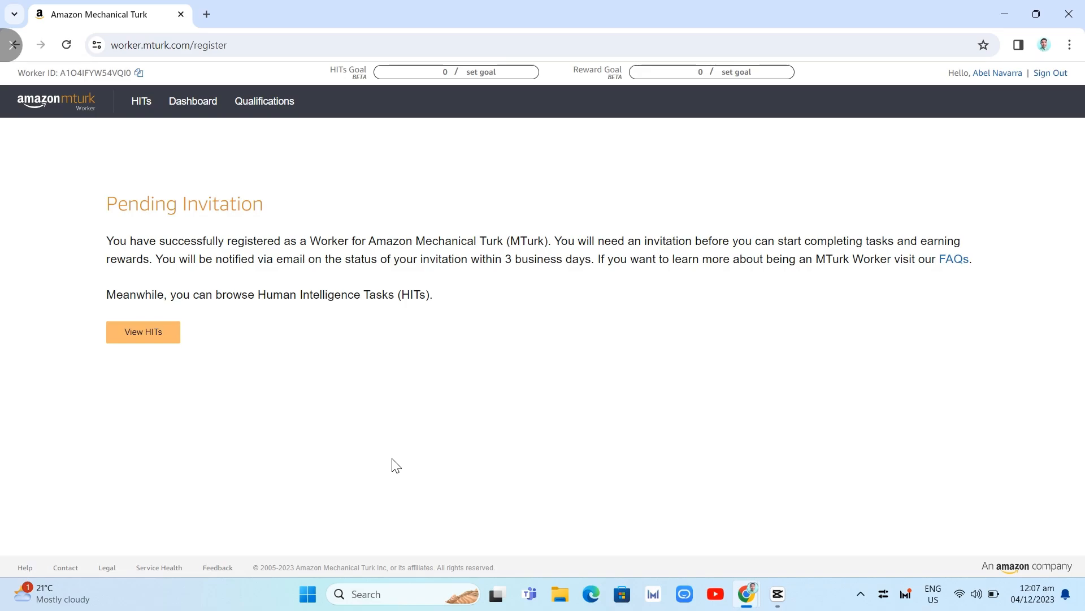
mouse_move(146, 530)
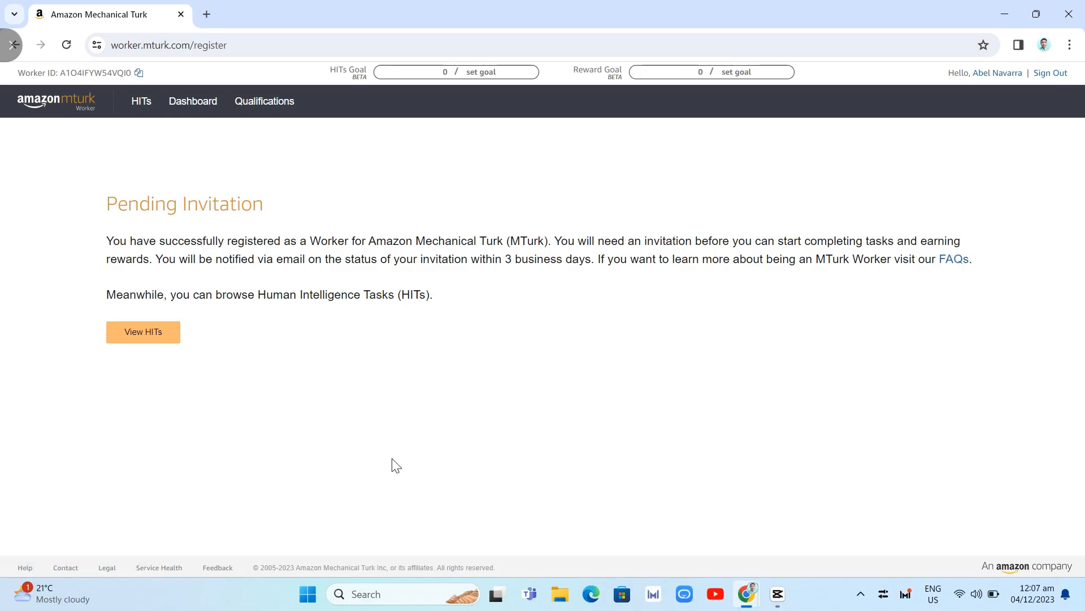
mouse_move(717, 278)
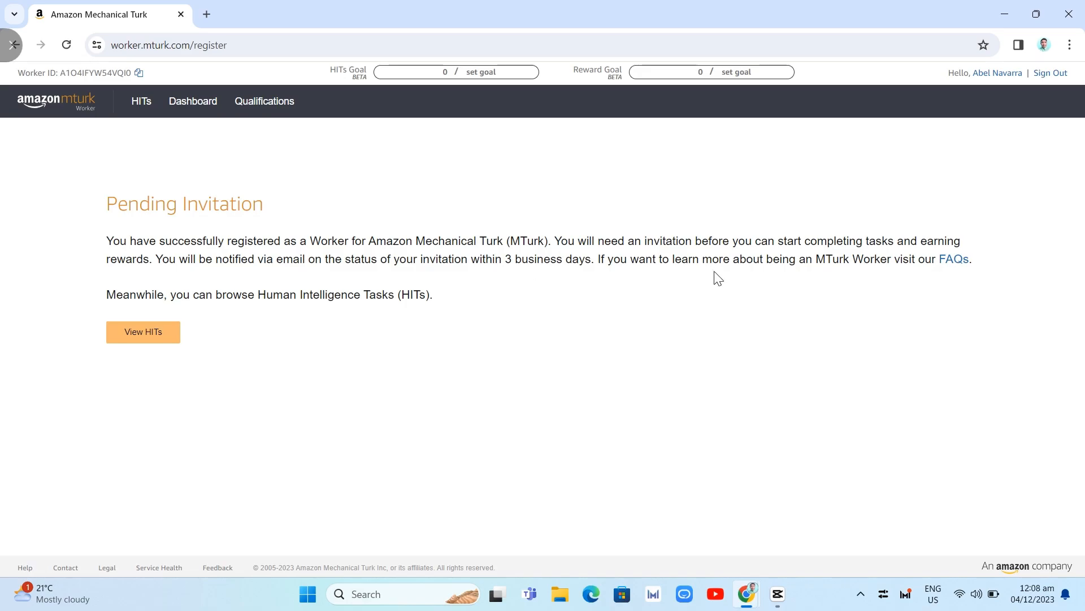
- Go from the Pending Invitation notice to View HITs
left_click(142, 331)
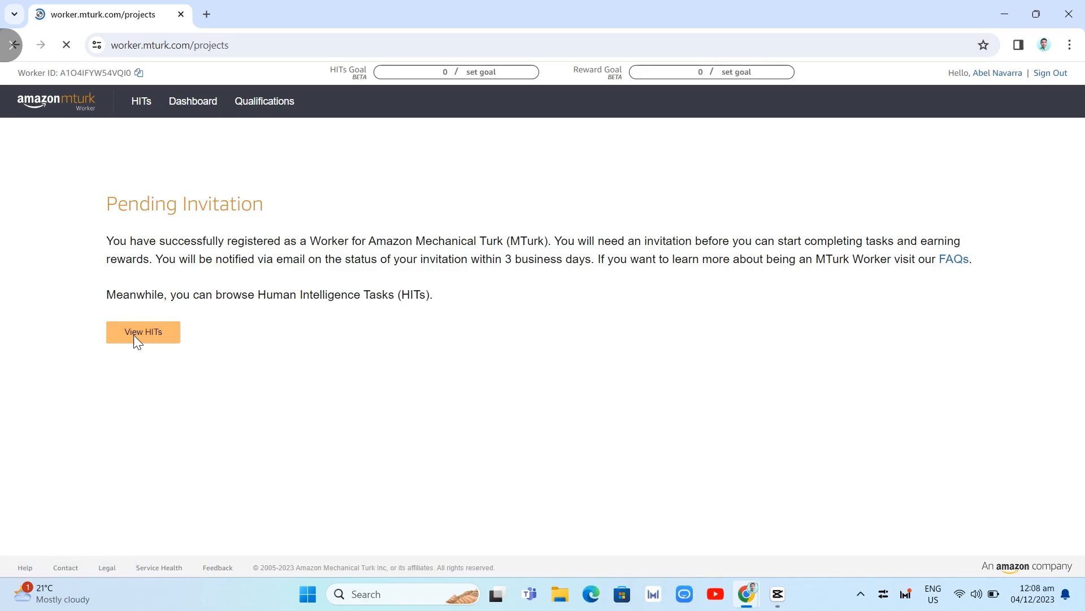
- Accept & Work on the Research Rewards Quick Market Research Survey HIT
left_click(144, 331)
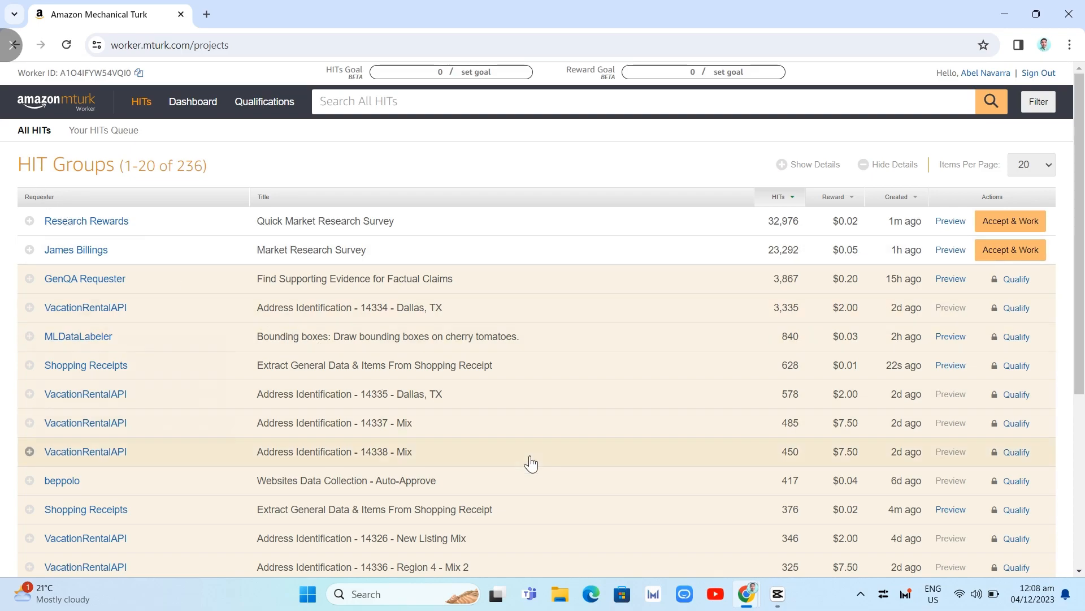
mouse_move(408, 404)
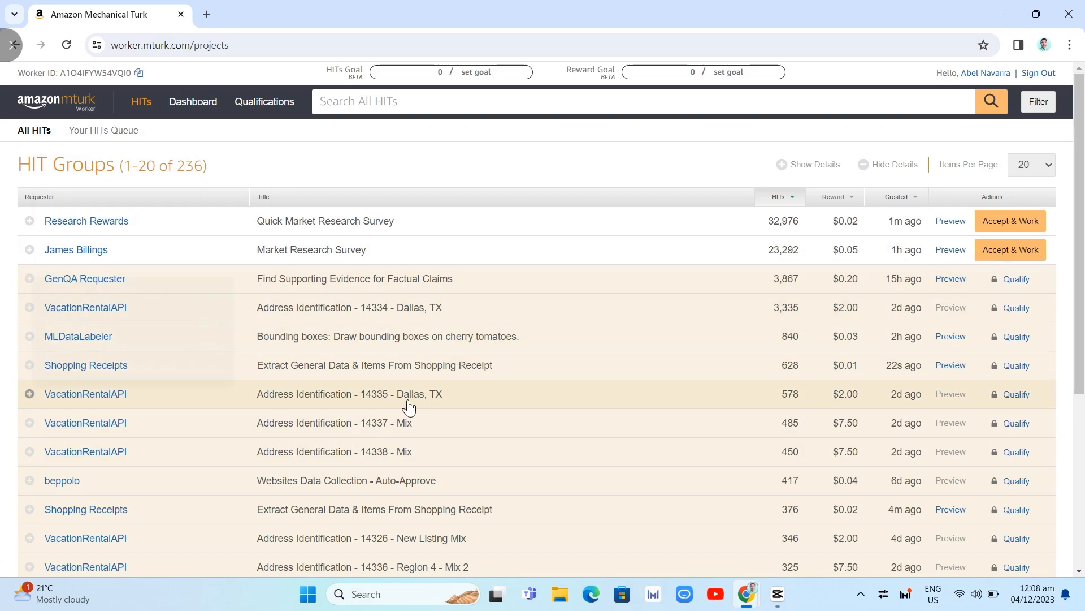
scroll("down", 3)
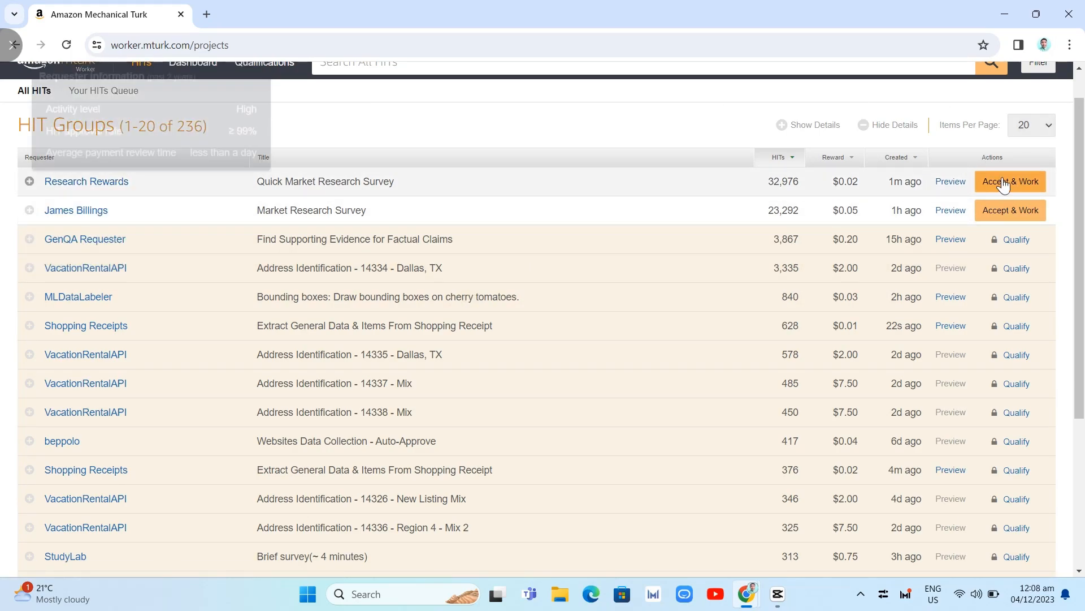
left_click(1010, 180)
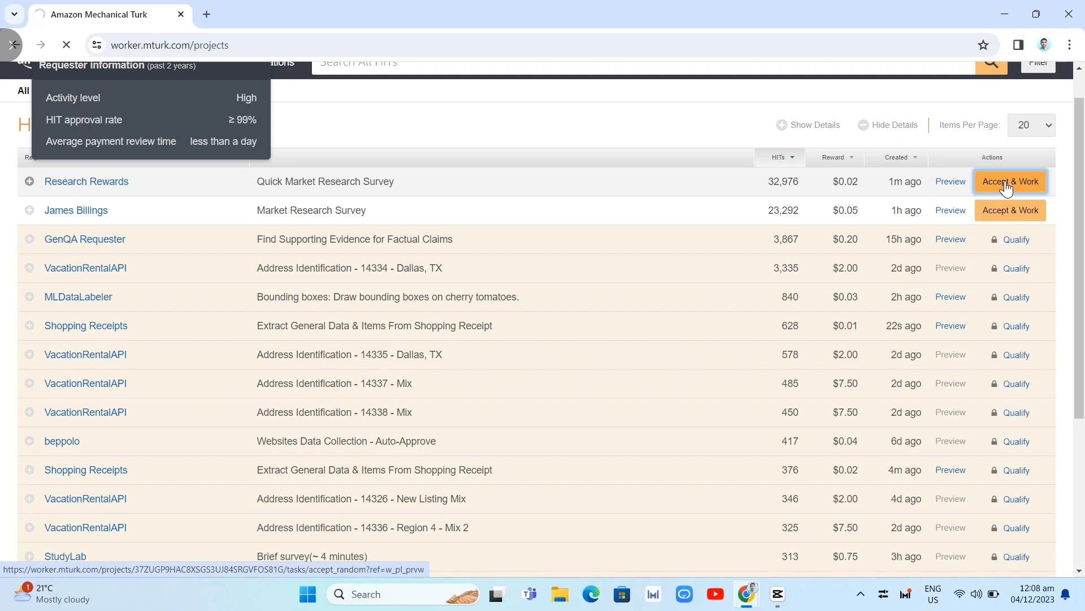
left_click(1010, 181)
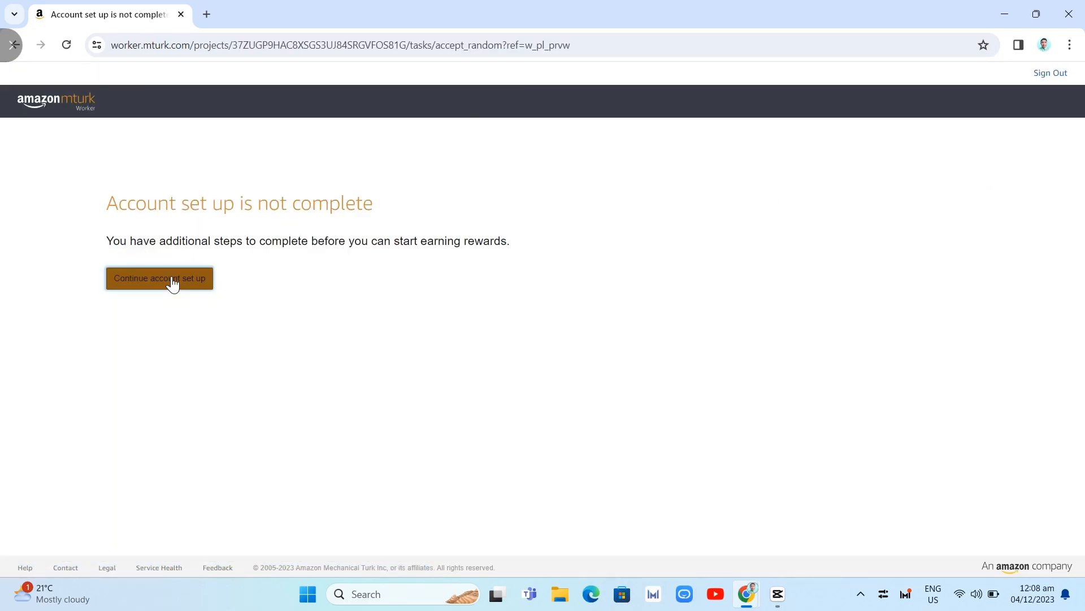
- Continue account set up, then return to the HIT Groups list via View HITs
left_click(160, 278)
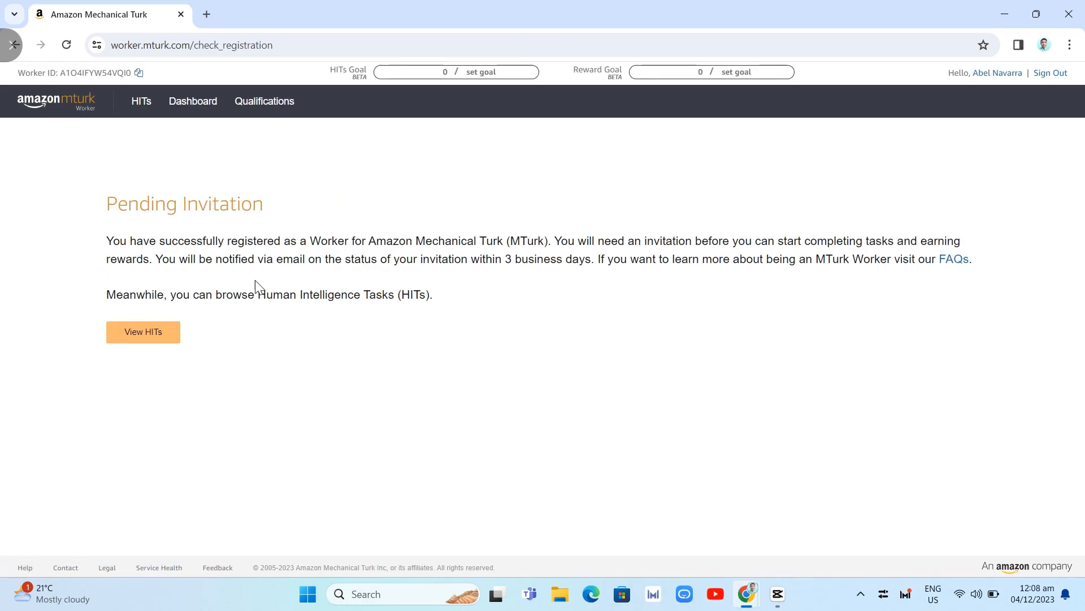
left_click(142, 331)
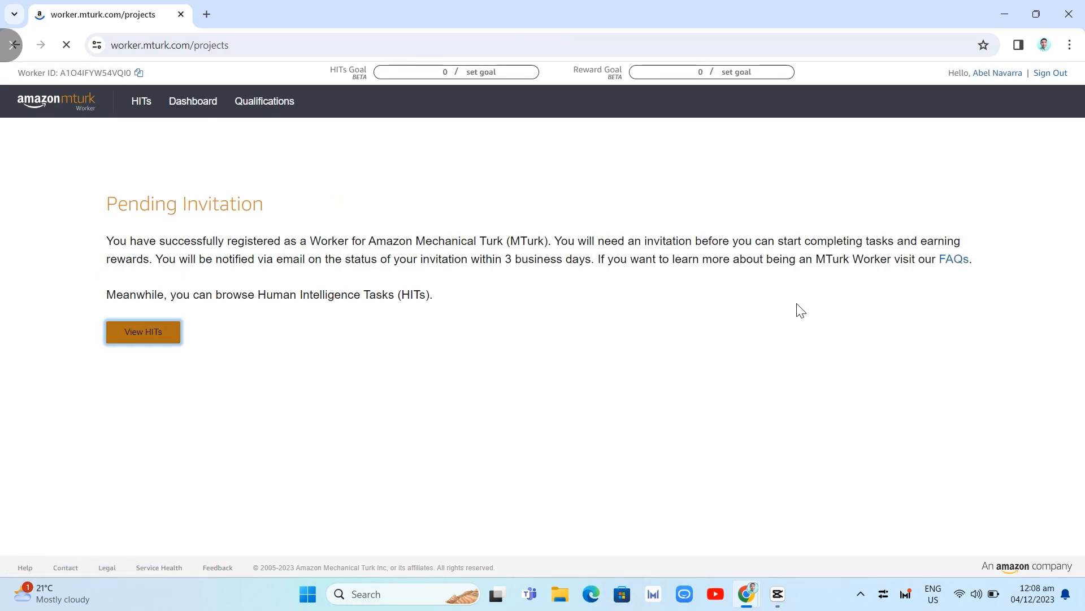
left_click(142, 331)
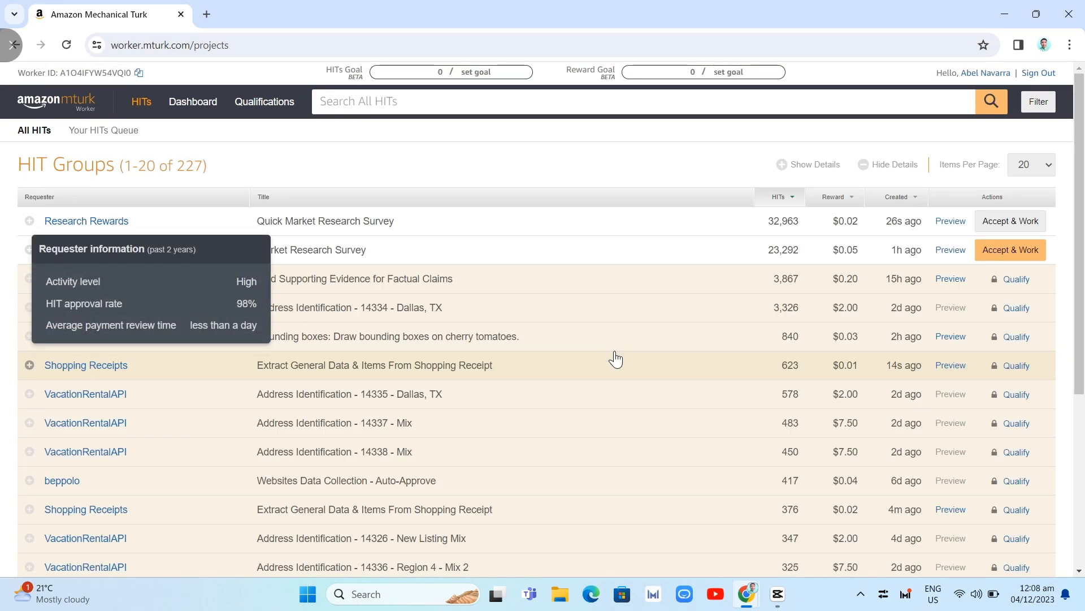
scroll("down", 3)
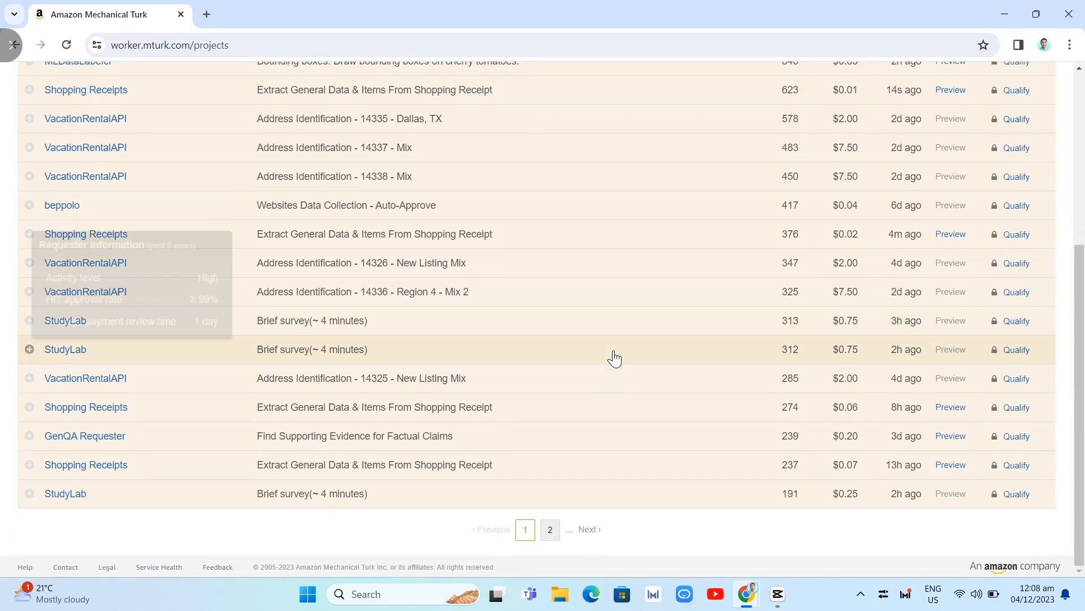
mouse_move(648, 443)
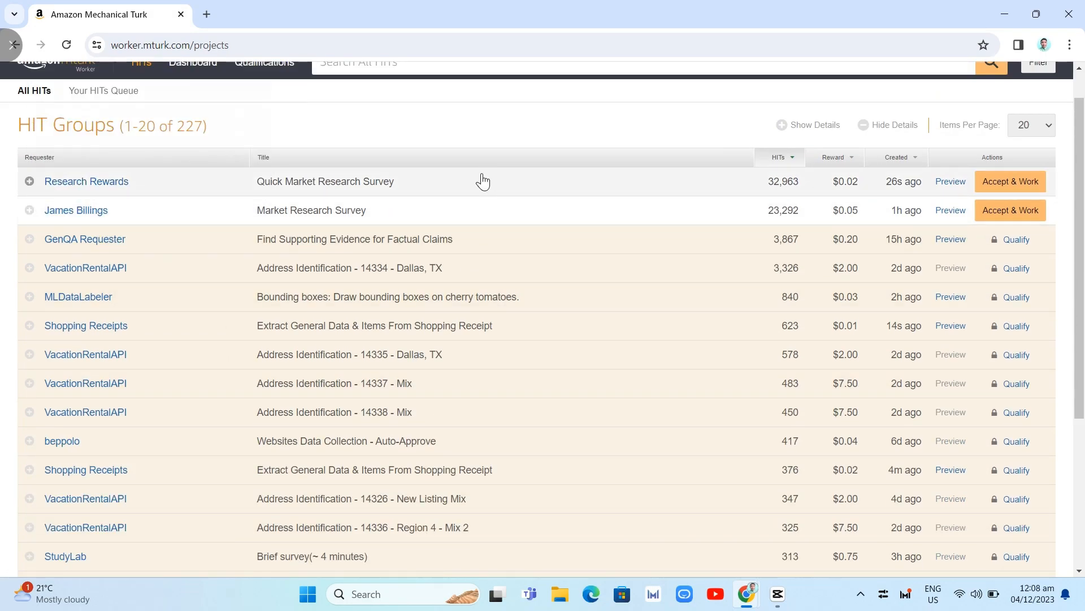
mouse_move(9, 211)
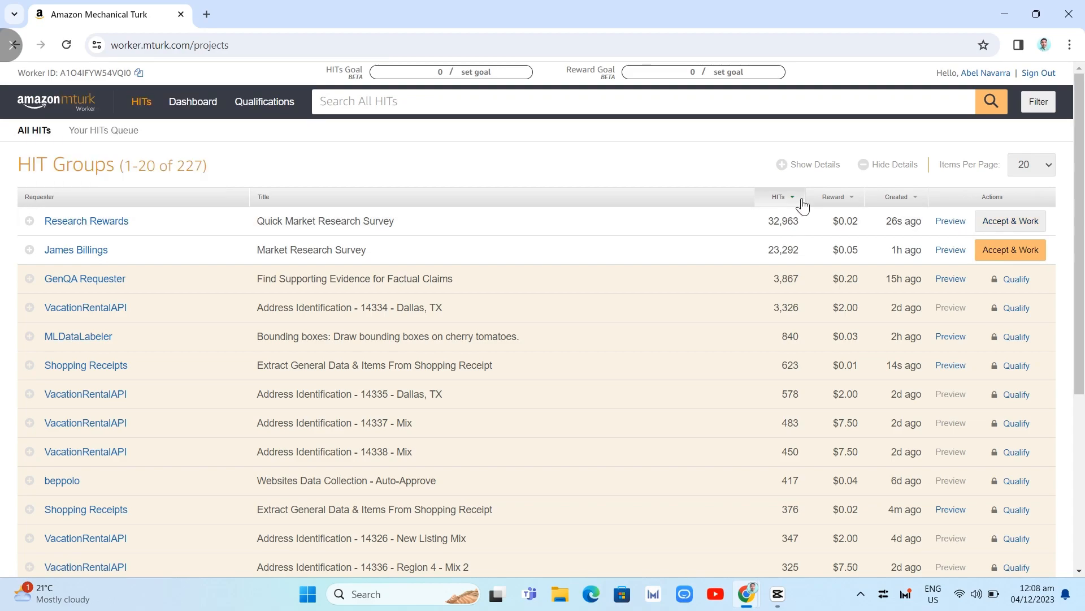
mouse_move(733, 286)
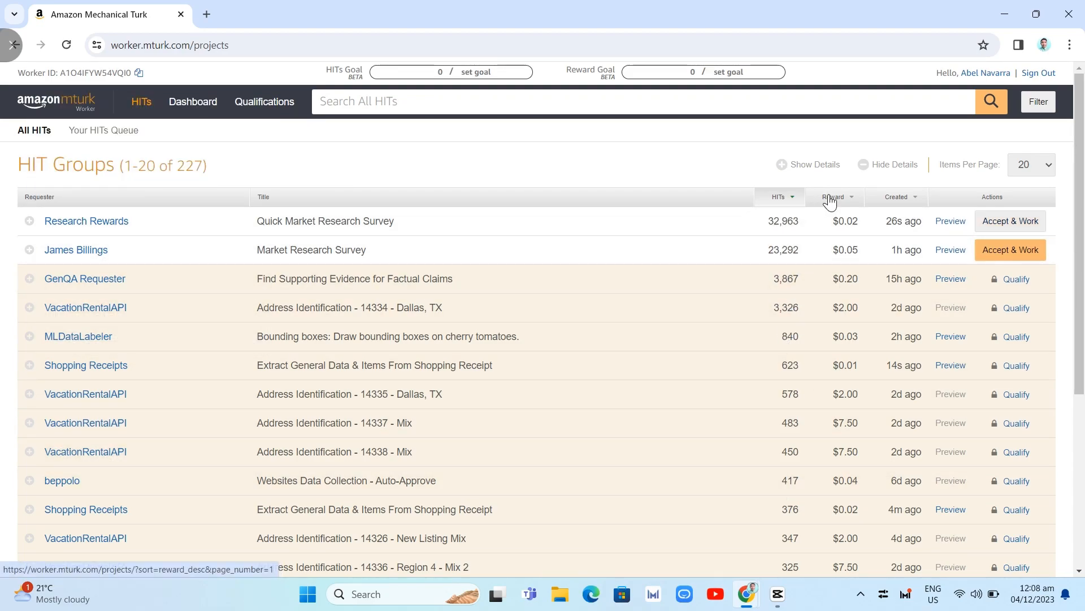
scroll("down", 3)
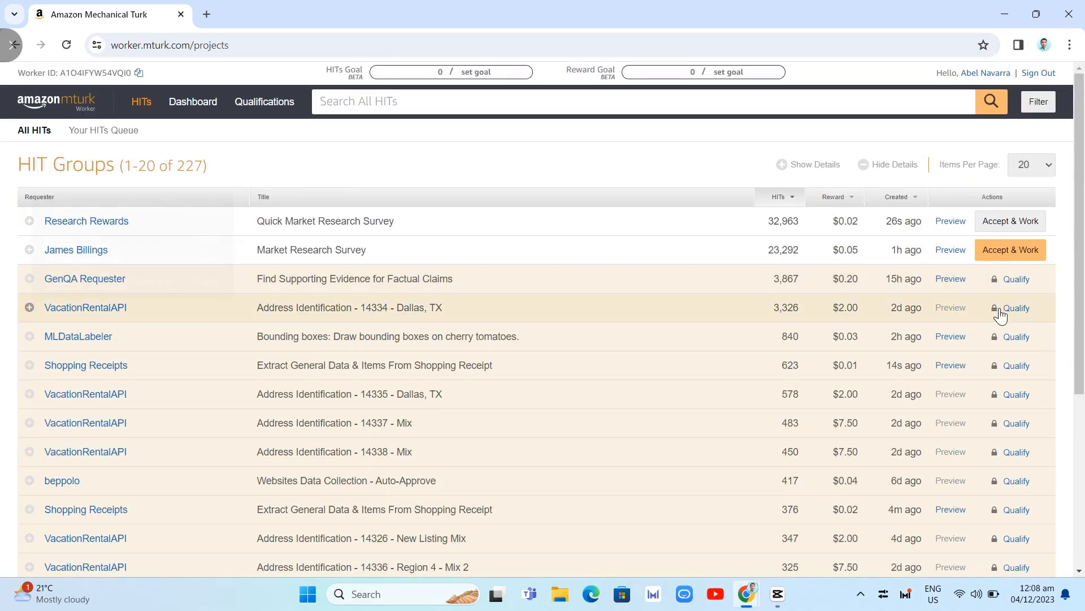
mouse_move(912, 449)
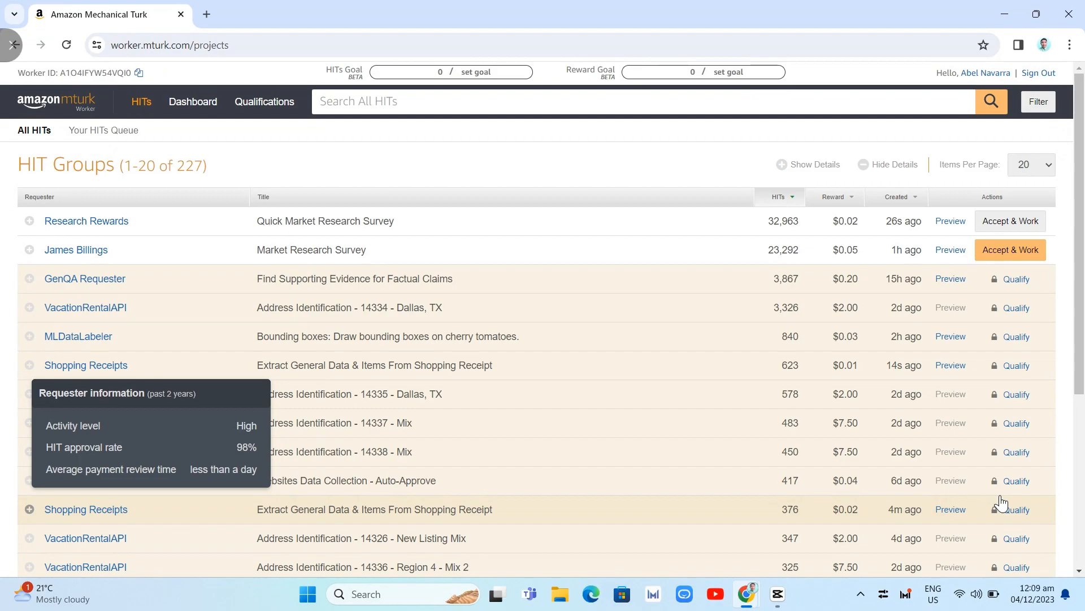
mouse_move(964, 472)
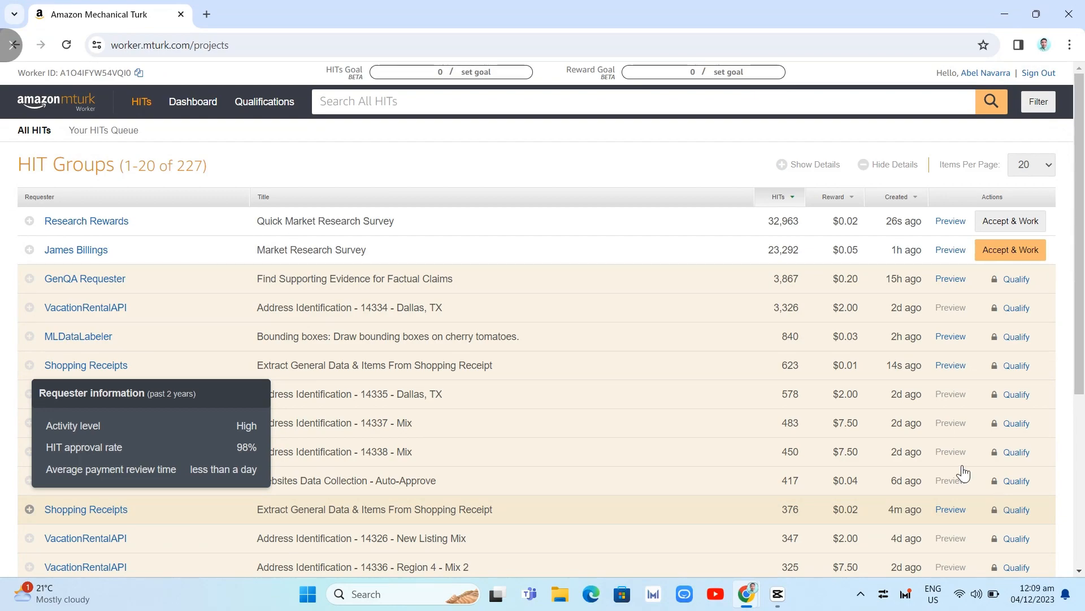